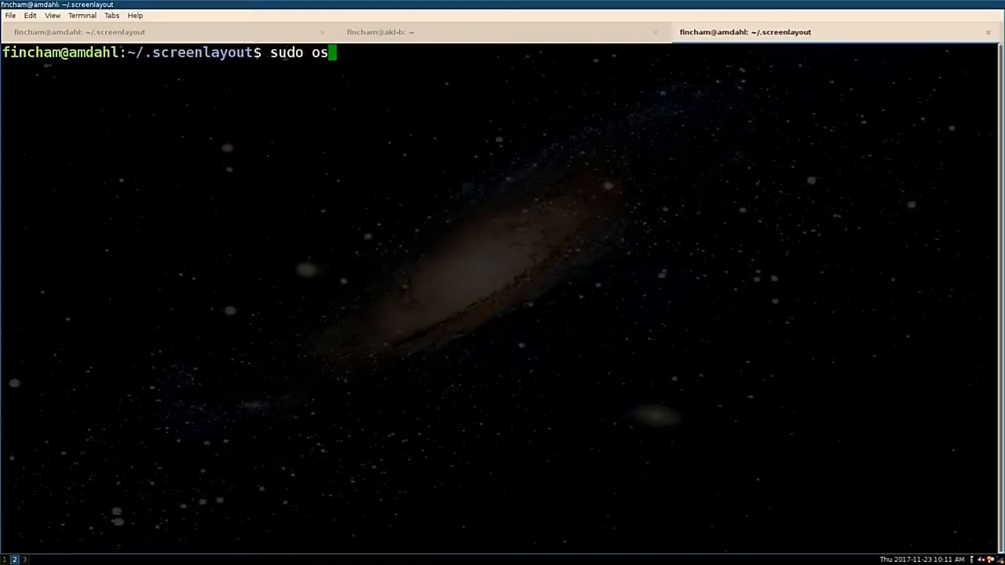
Start a query in the sudo osqueryi shell and answer y to list all 110 table names
type("qyueryi")
type("select * from")
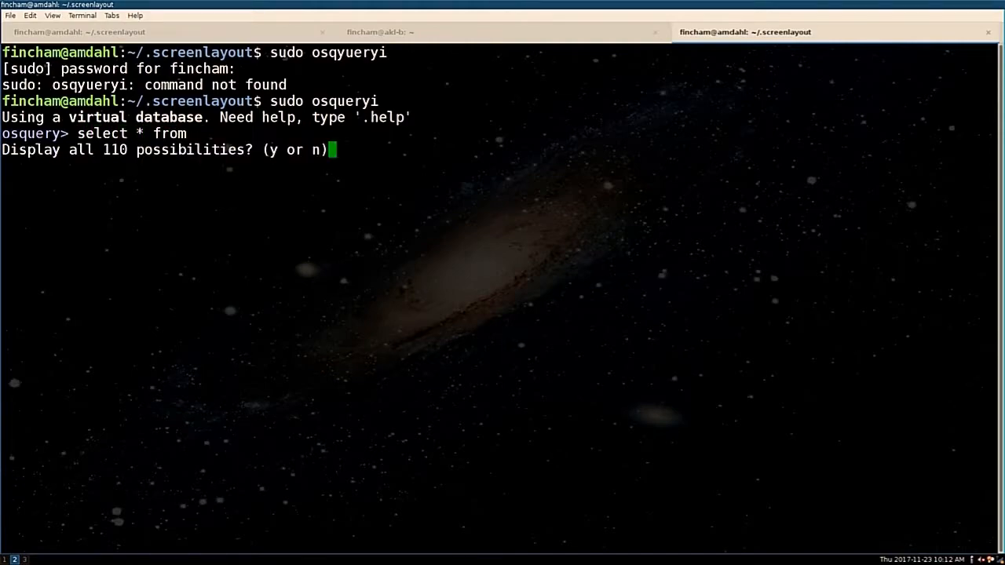
type("y")
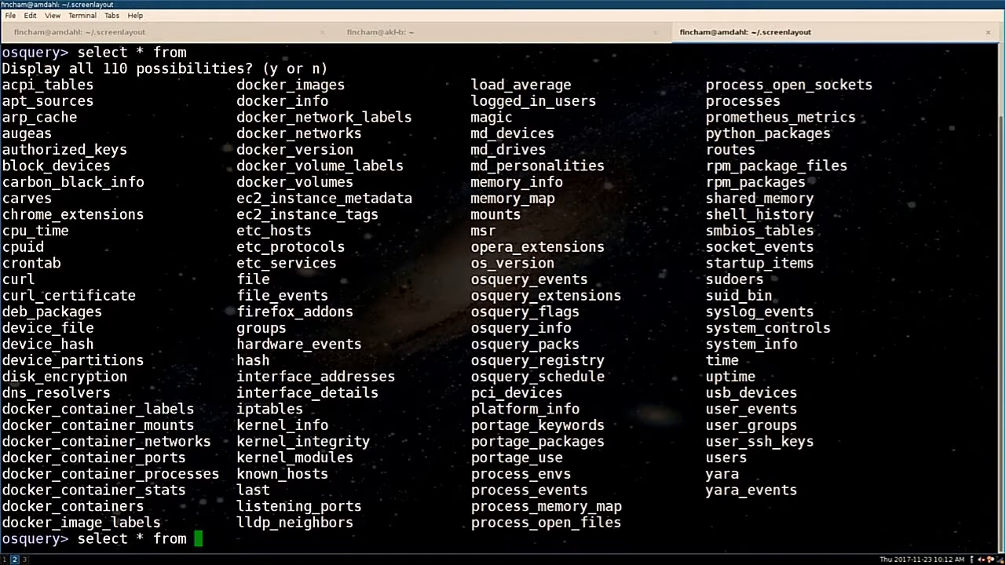
Query listening_ports where address='::', firefox_addons and usb_devices in osqueryi
type("listening_ports where address='::';")
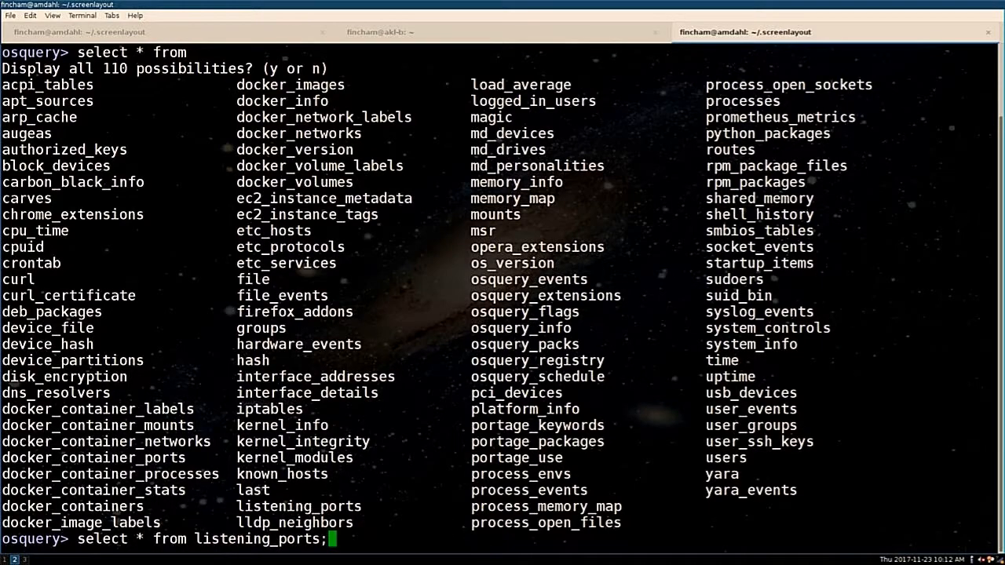
type("firefox_addons")
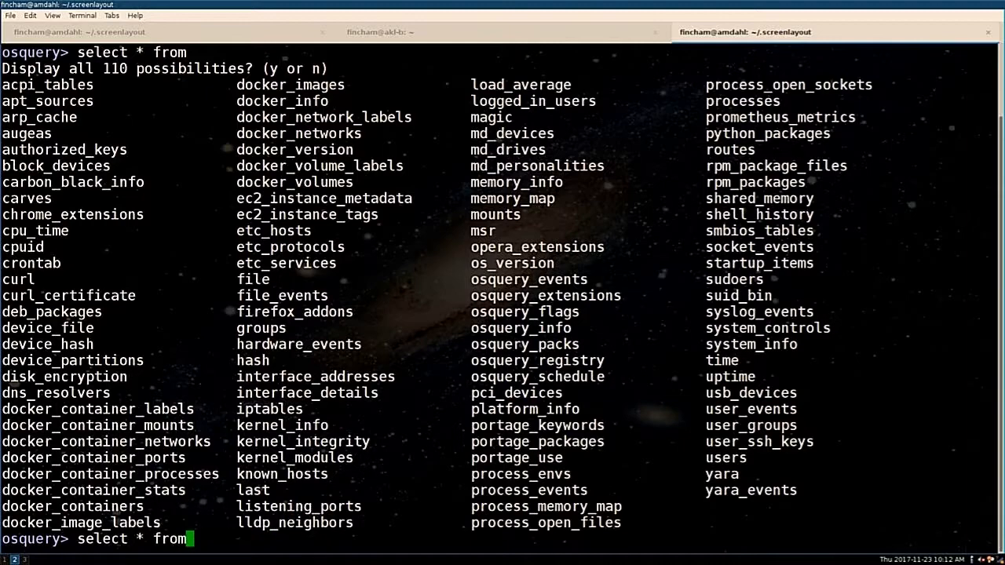
type("usb_devices;")
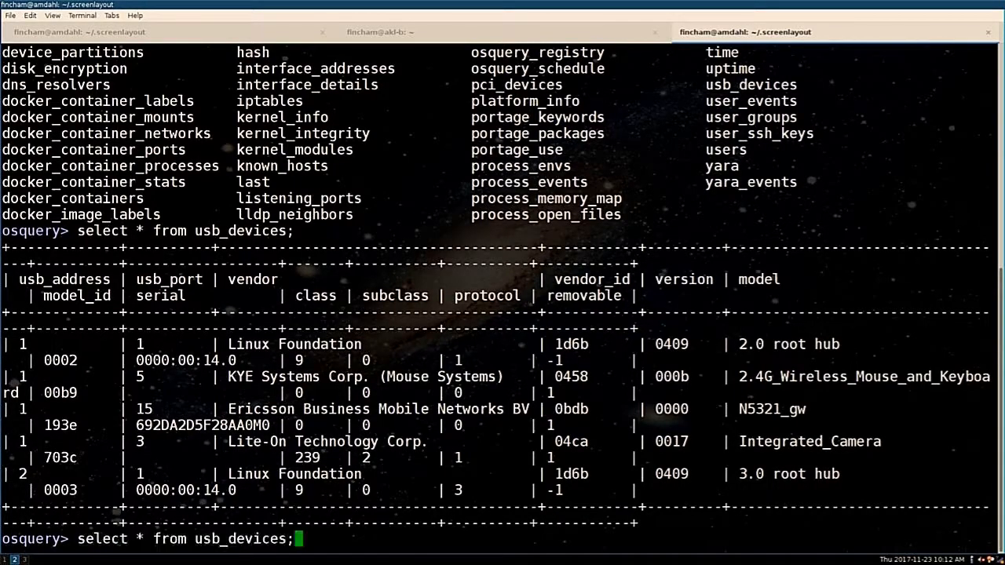
type("select * from listening_ports where address='::'")
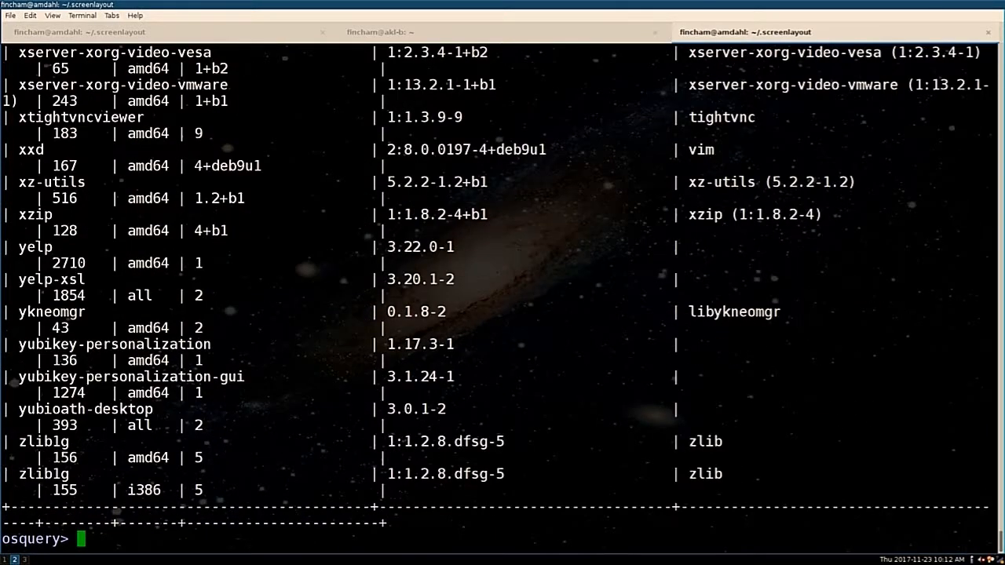
mouse_move(432, 89)
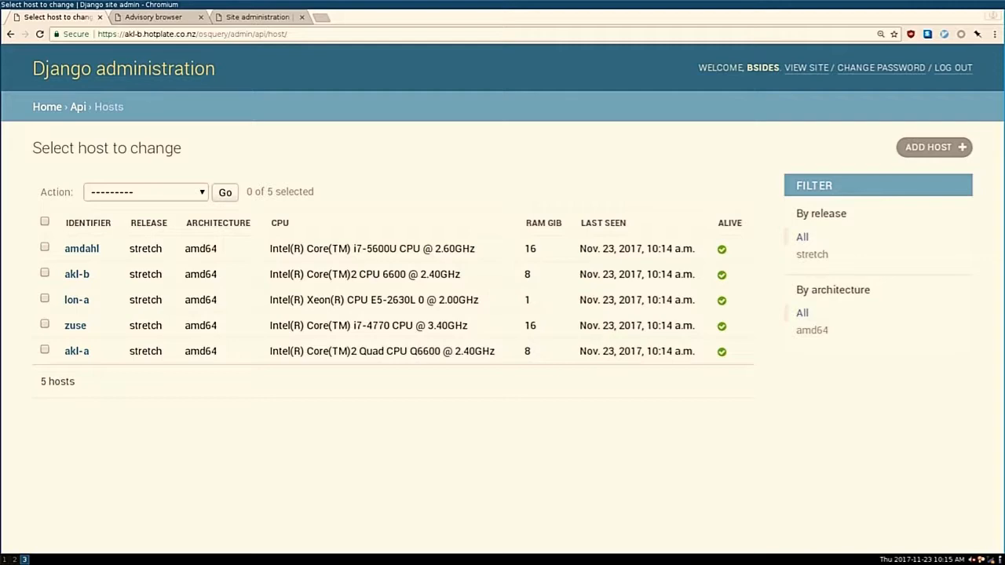
mouse_move(459, 85)
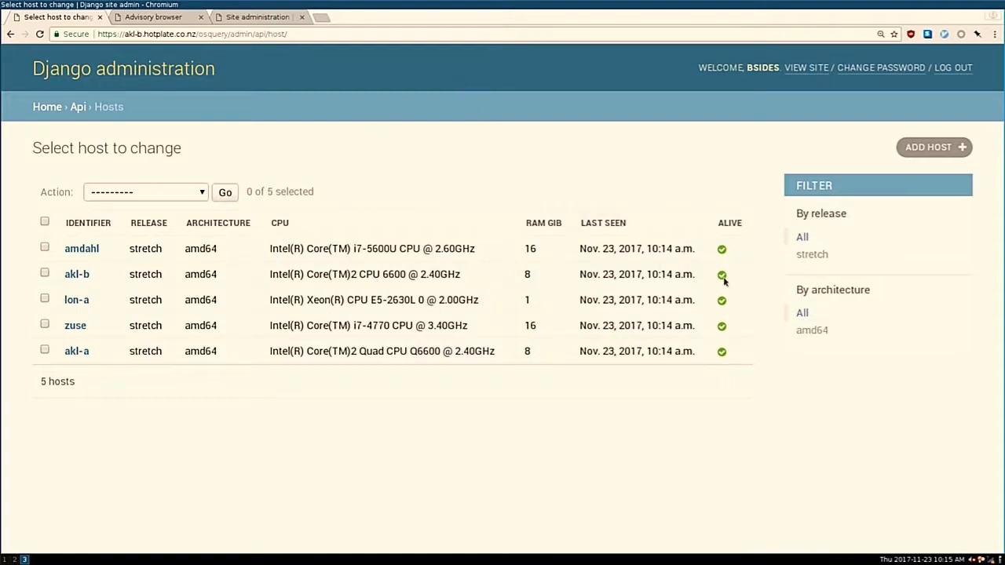
mouse_move(71, 78)
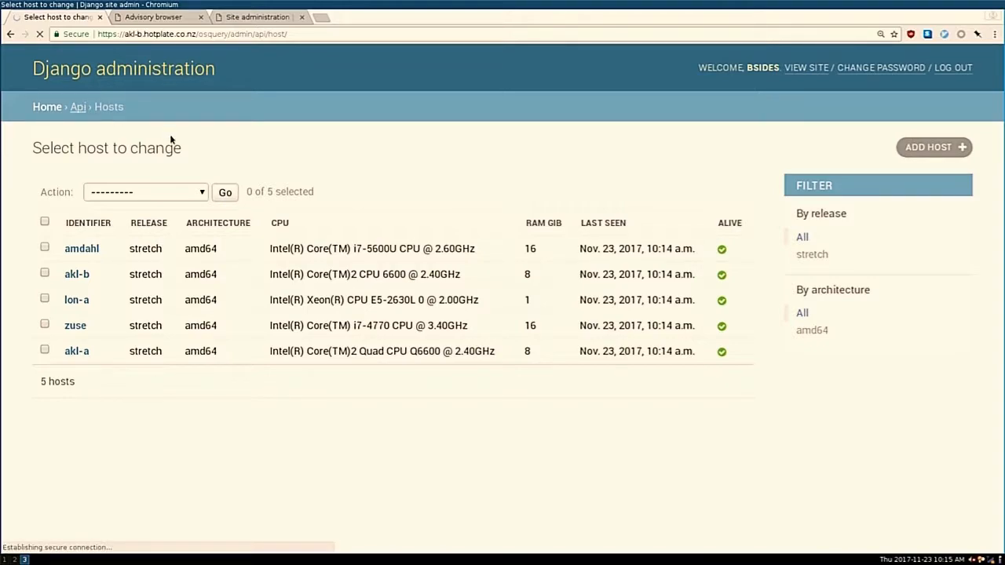
Navigate via the Api breadcrumb to the Log queries list showing the USB devices query
left_click(77, 107)
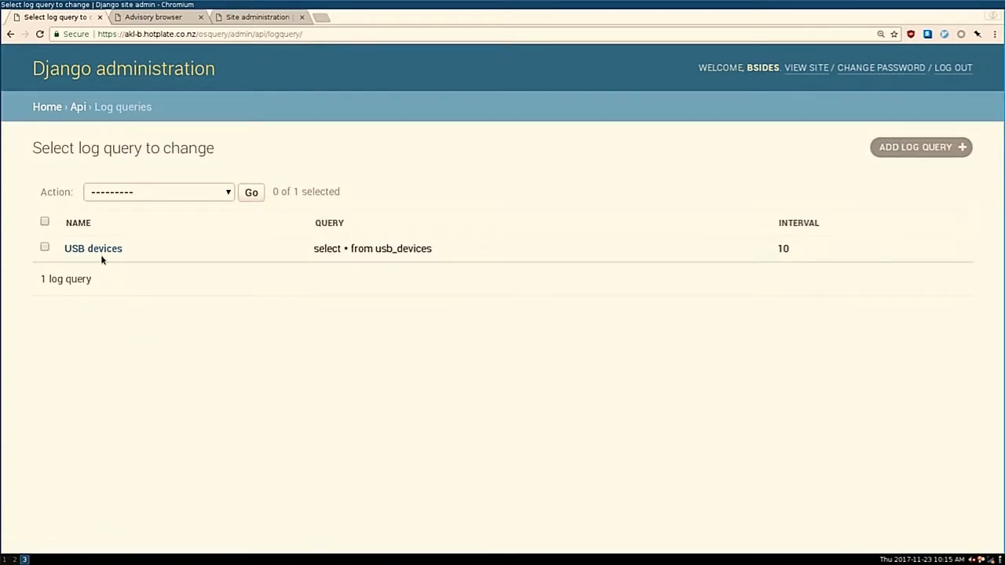
View the USB devices log query's edit form, then return to the Api overview
left_click(93, 248)
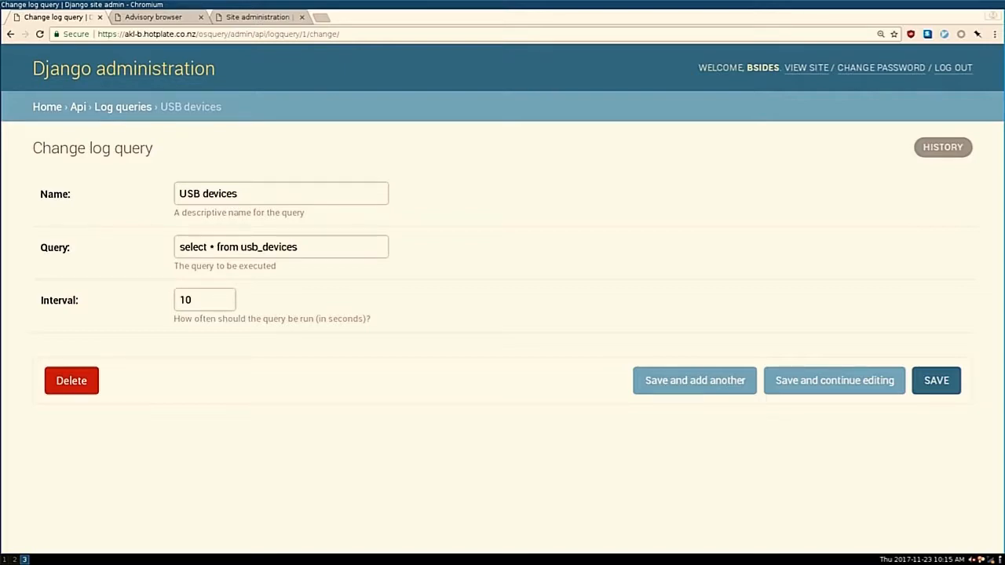
left_click(75, 107)
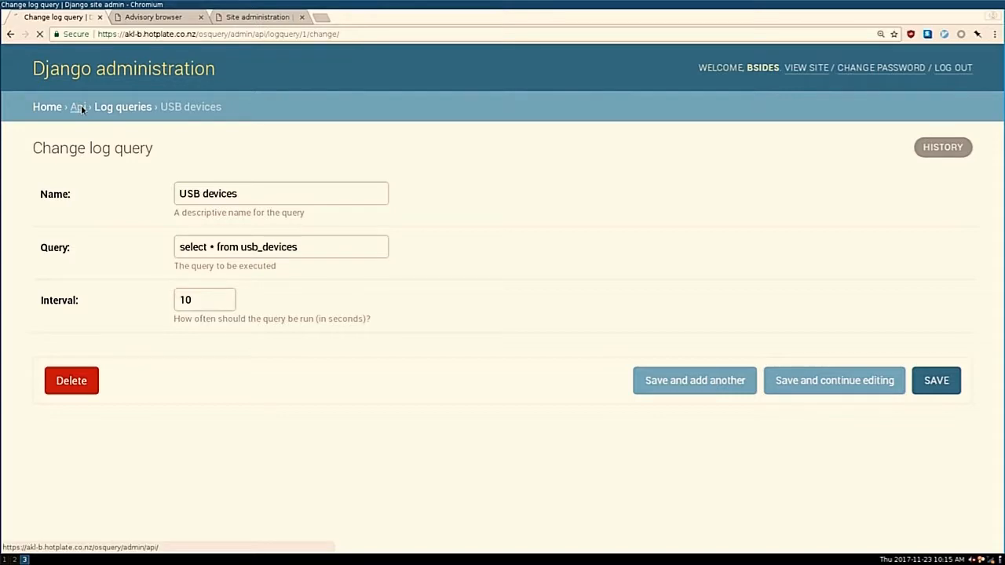
left_click(75, 107)
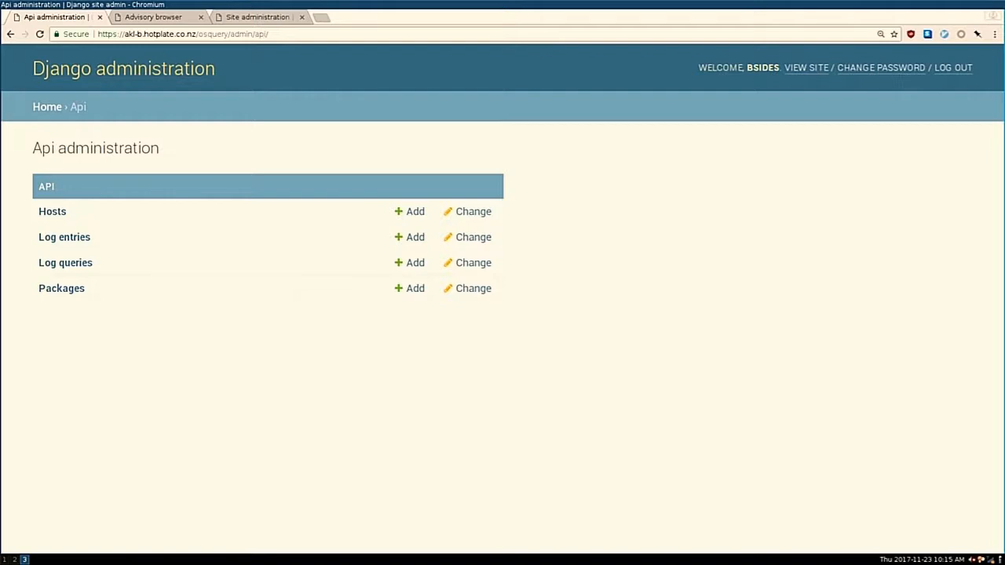
mouse_move(57, 250)
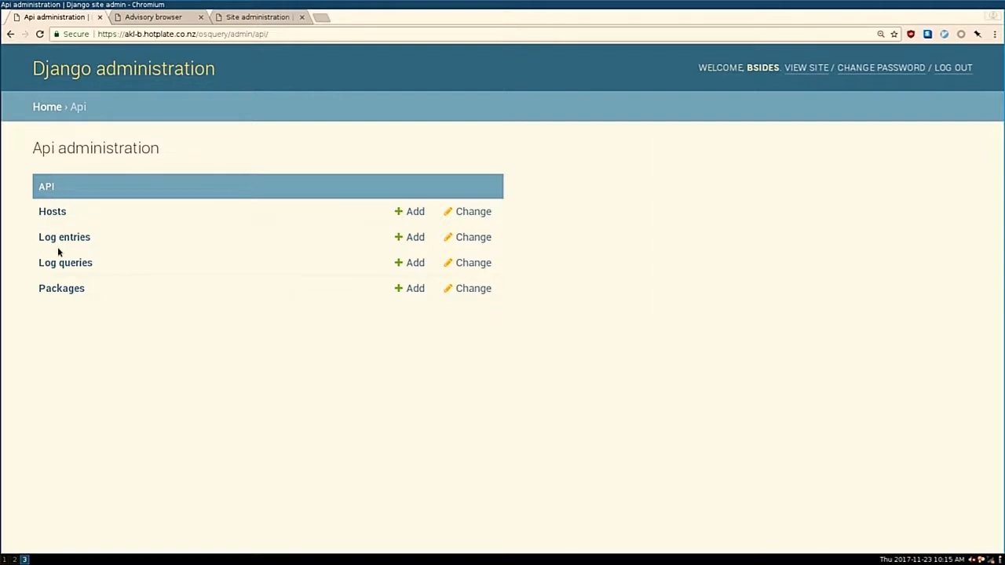
Delete all seven USB-device log entries from the Log entries list and confirm
left_click(63, 236)
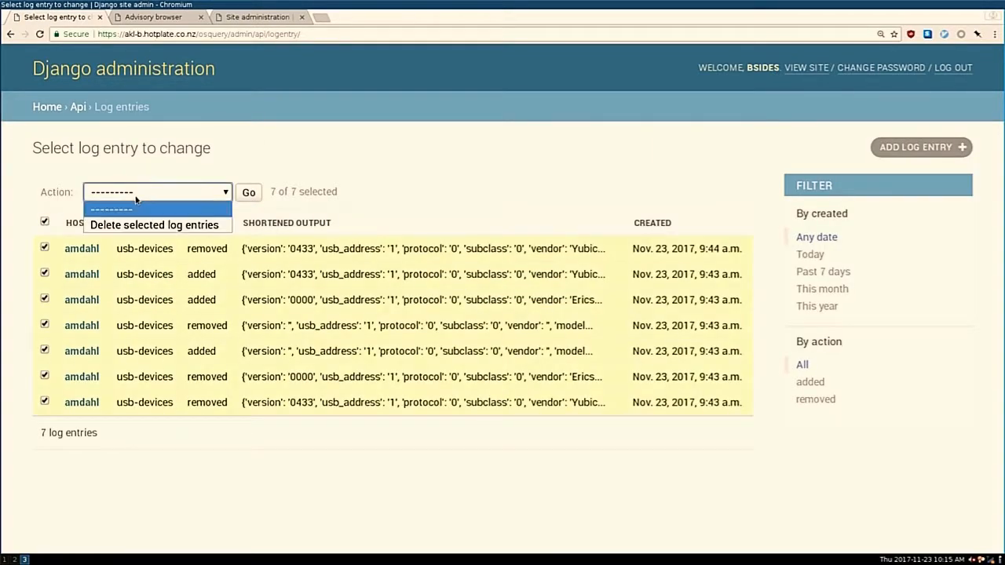
left_click(154, 226)
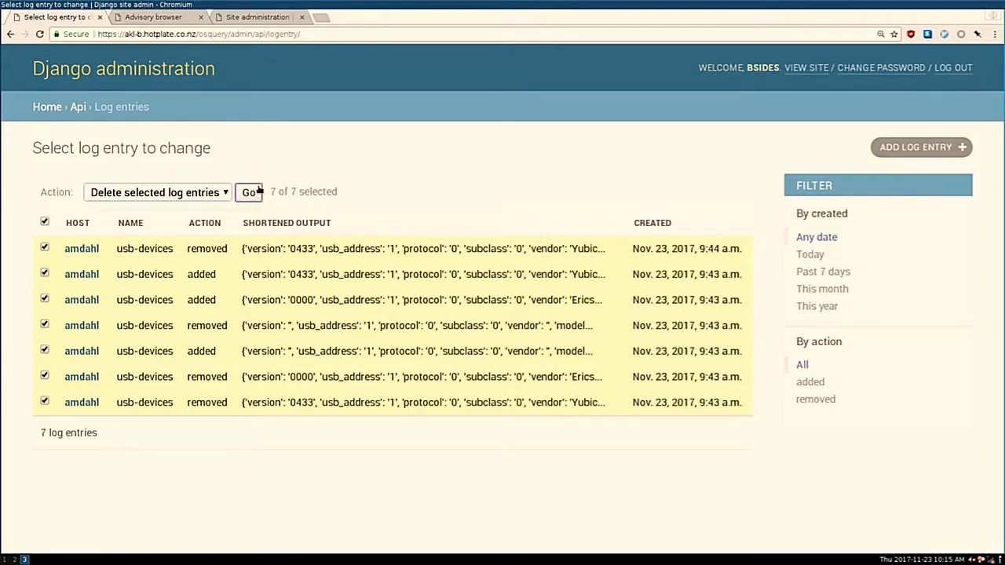
left_click(248, 192)
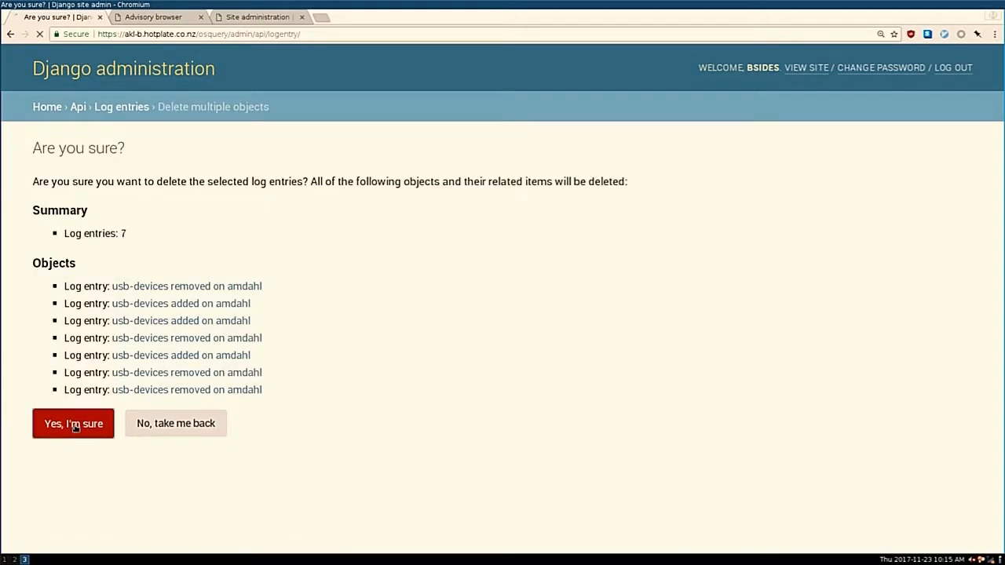
left_click(72, 424)
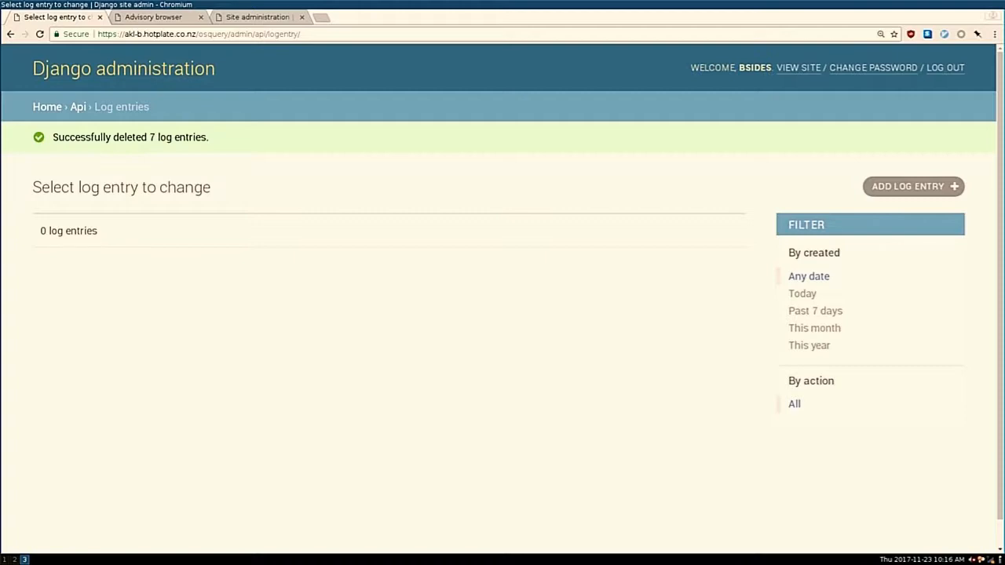
mouse_move(55, 122)
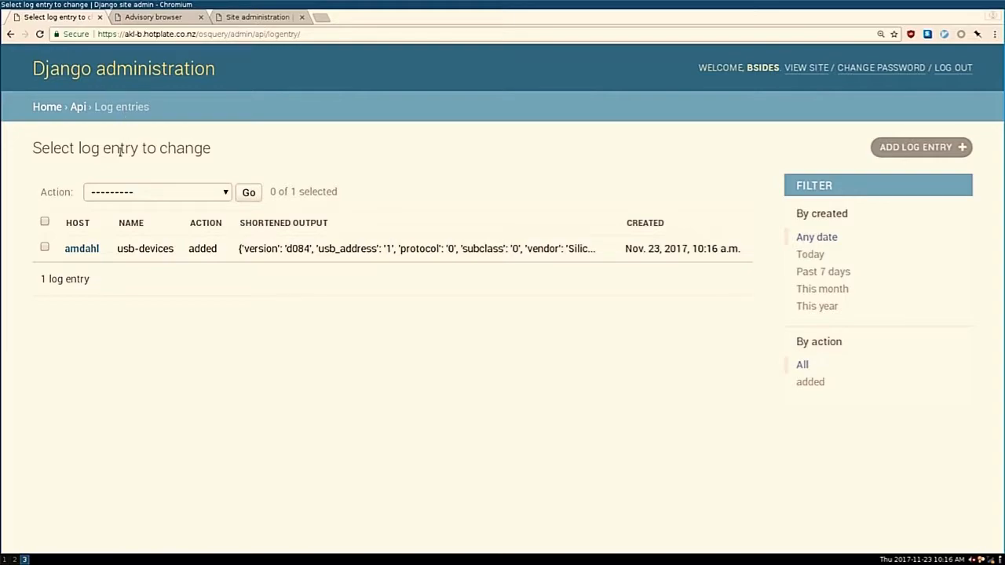
Reload Log entries to show the new USB device entry recorded on amdahl
left_click(81, 248)
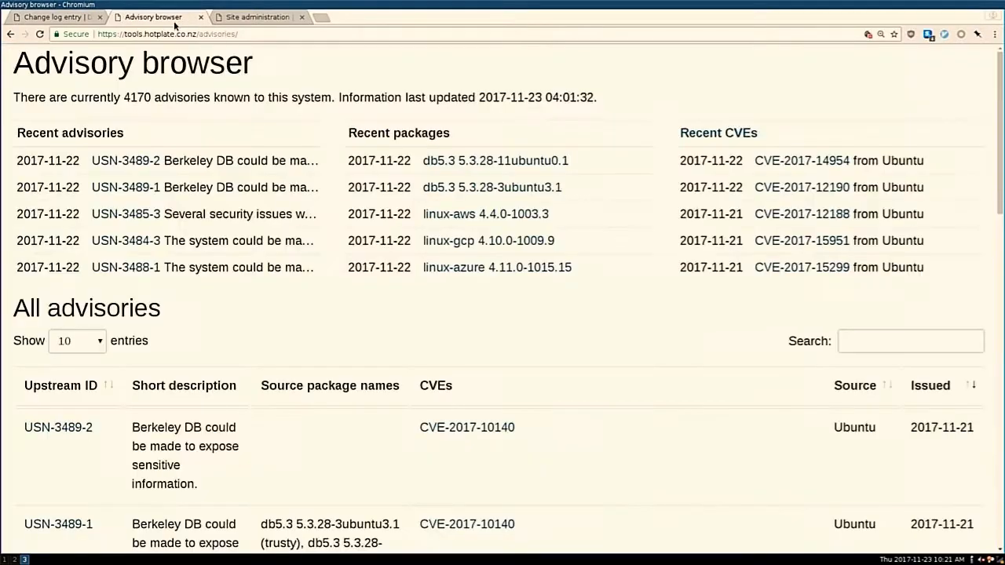
mouse_move(270, 63)
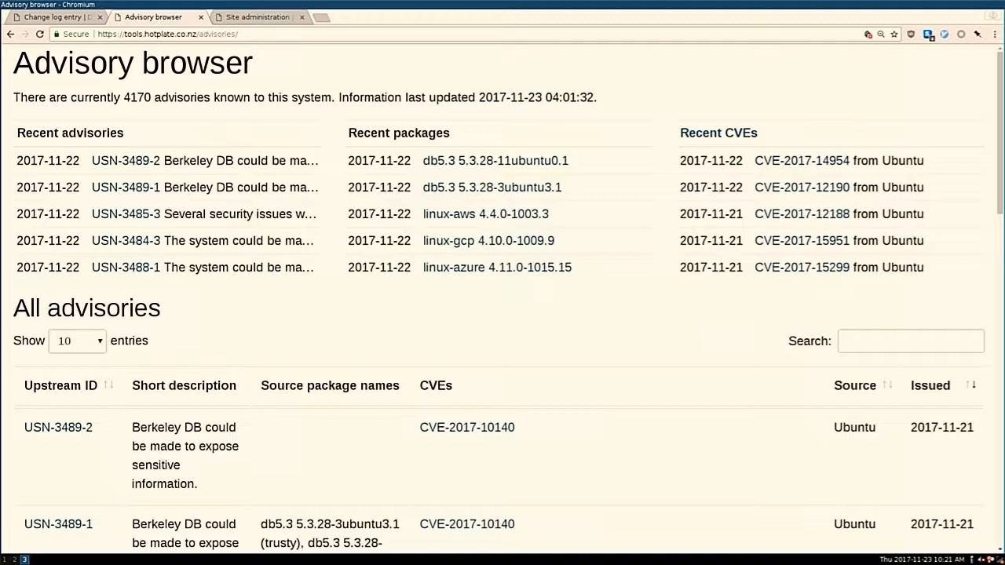
Scroll the All advisories table and select the USN-3489-1 Berkeley DB advisory
scroll("down", 3)
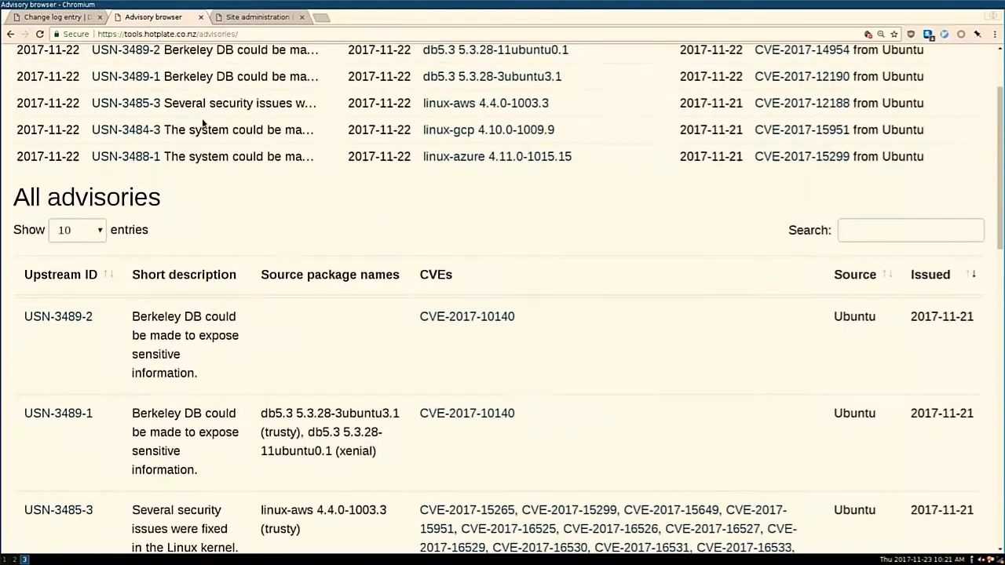
scroll("down", 3)
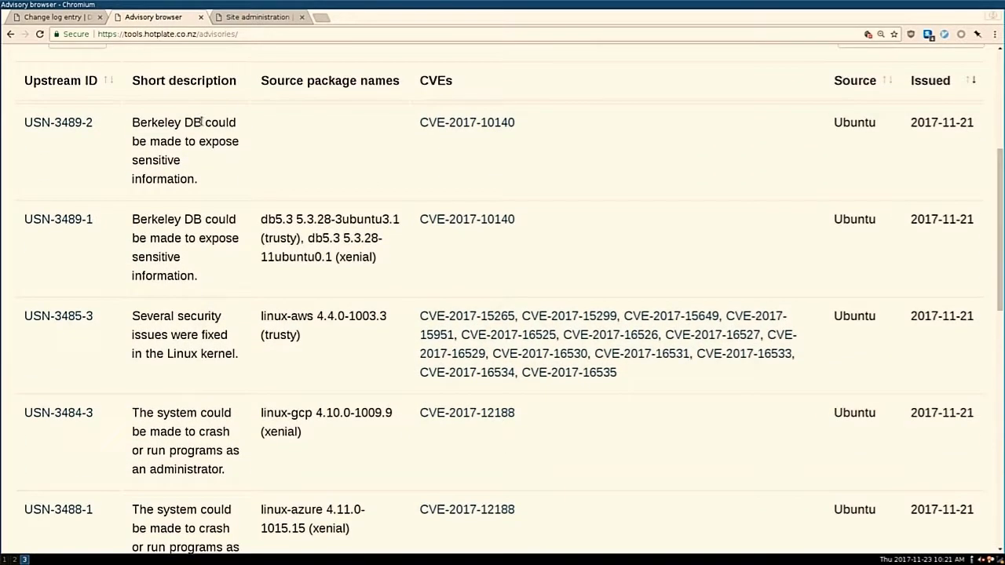
left_click(58, 220)
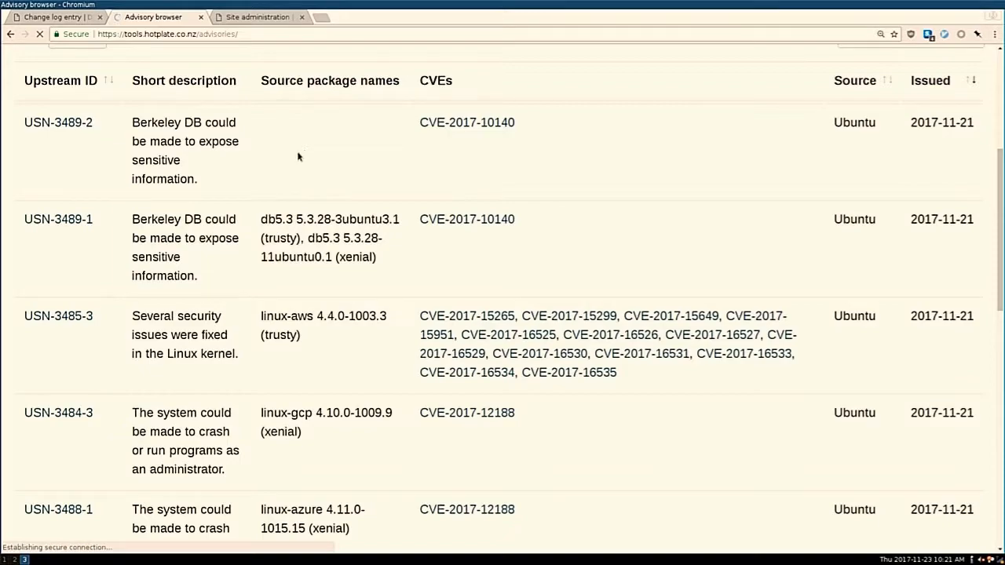
Read through USN-3489-1's source packages, safe db5.3 versions for trusty and xenial, and update commands
left_click(56, 220)
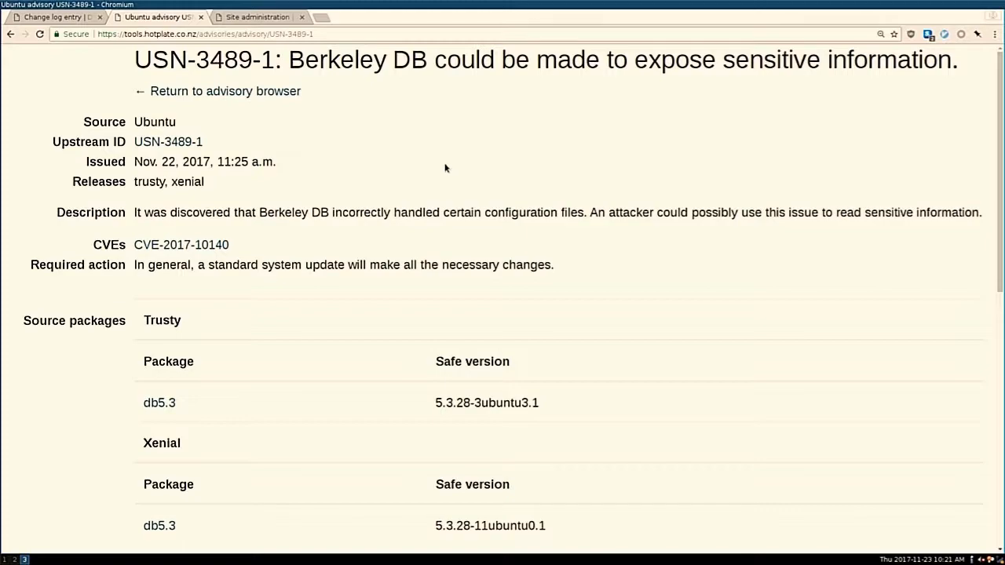
scroll("down", 3)
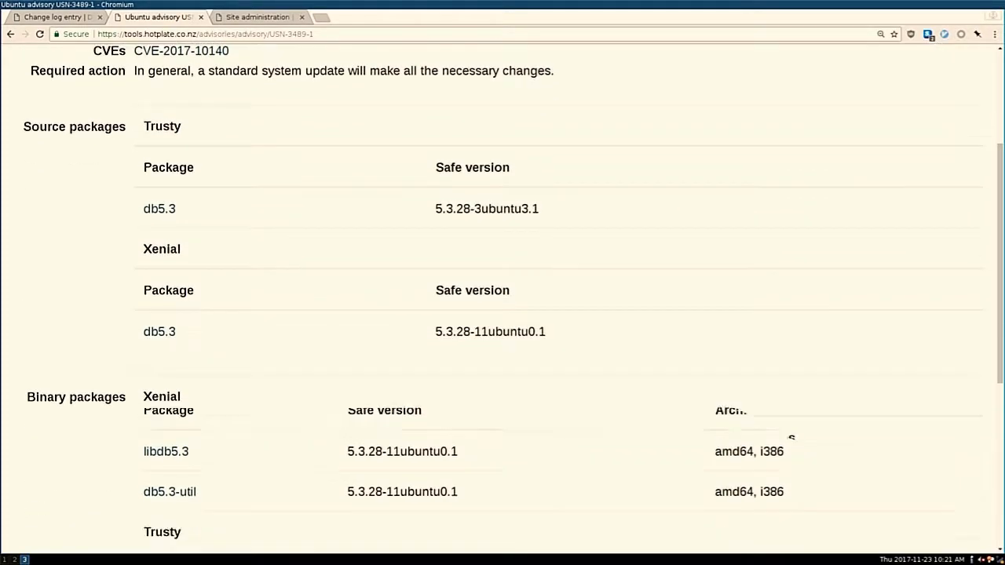
scroll("down", 3)
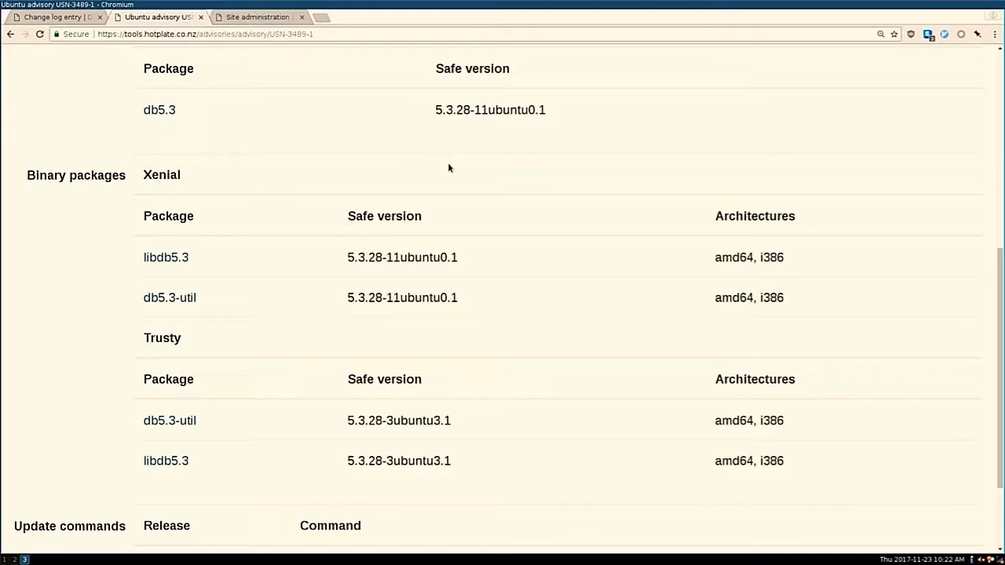
scroll("down", 3)
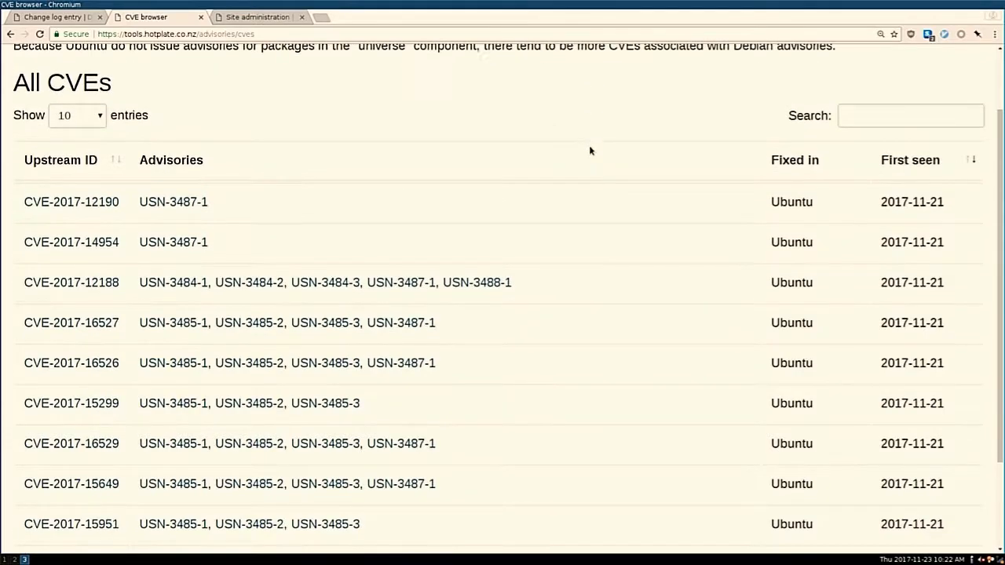
scroll("down", 3)
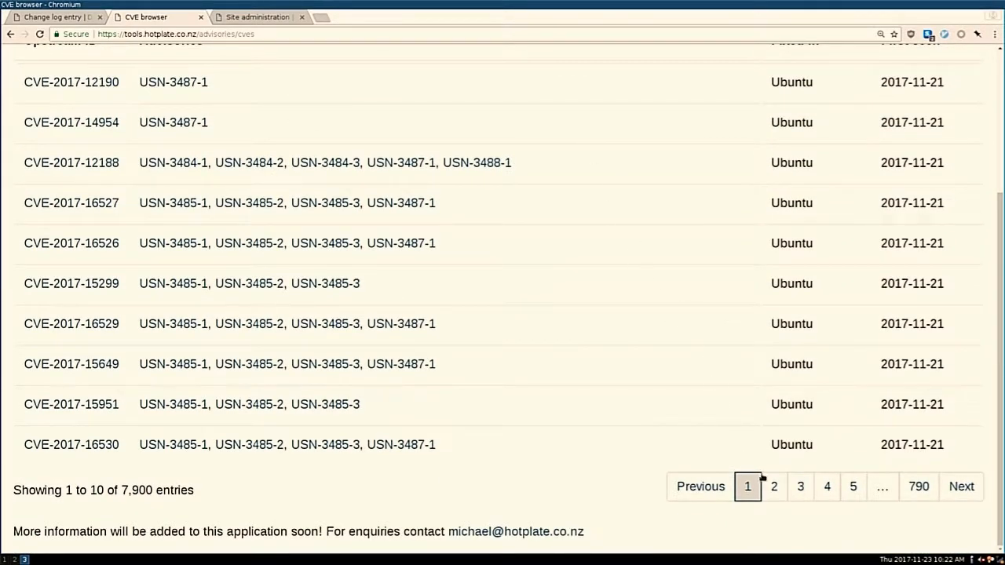
left_click(801, 506)
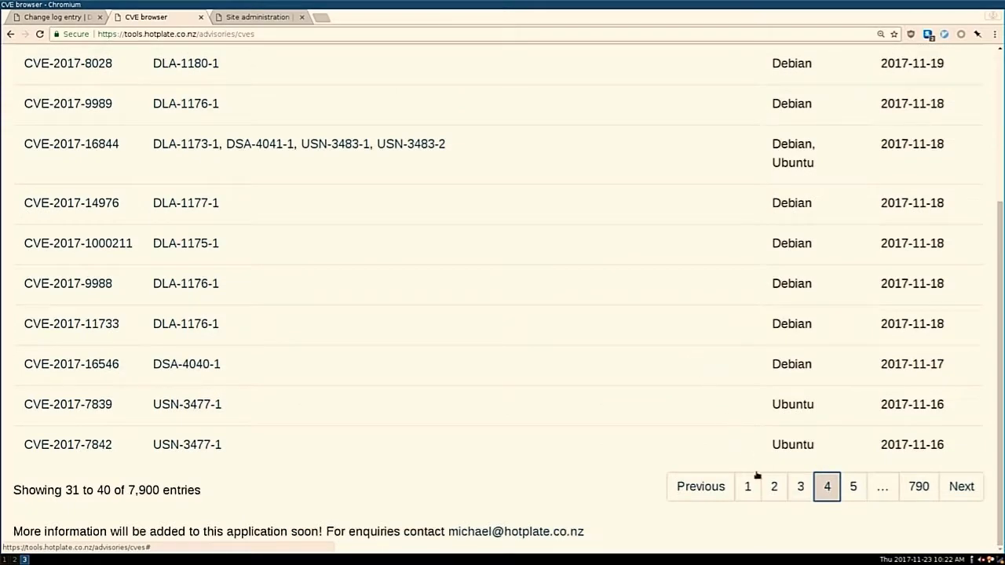
left_click(748, 487)
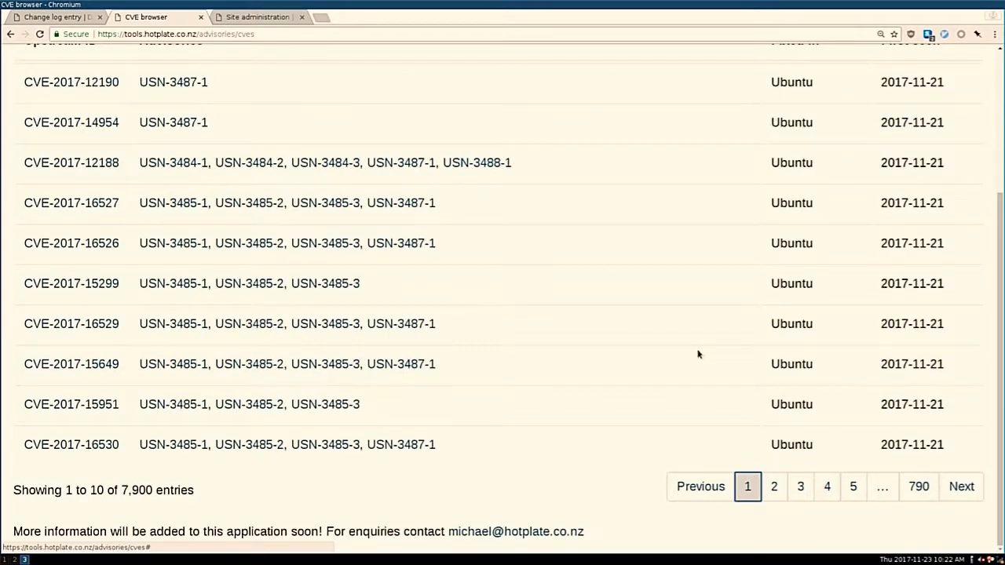
mouse_move(220, 495)
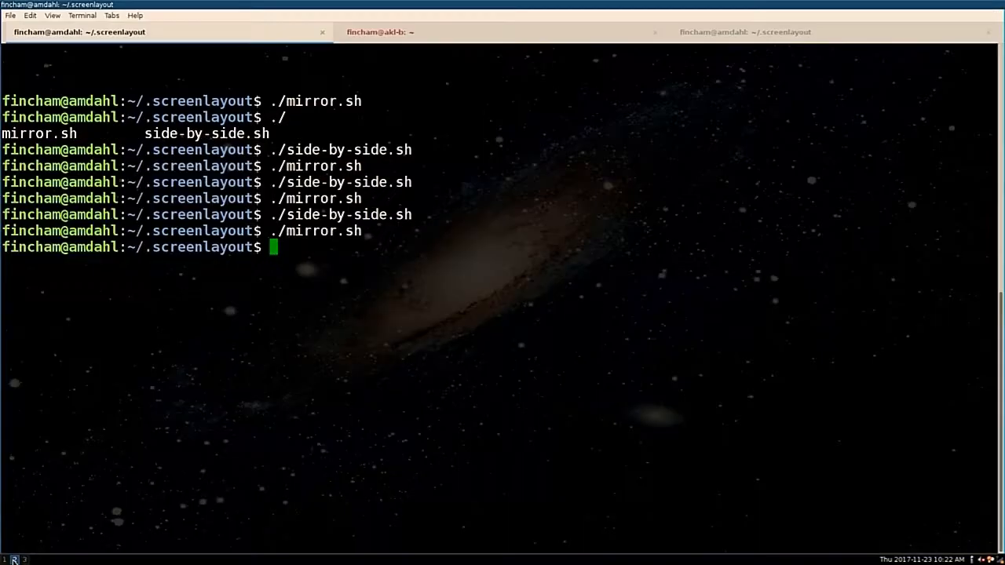
Run ./side-by-side.sh from the .screenlayout folder to switch the display layout
type("./side-by-side.sh")
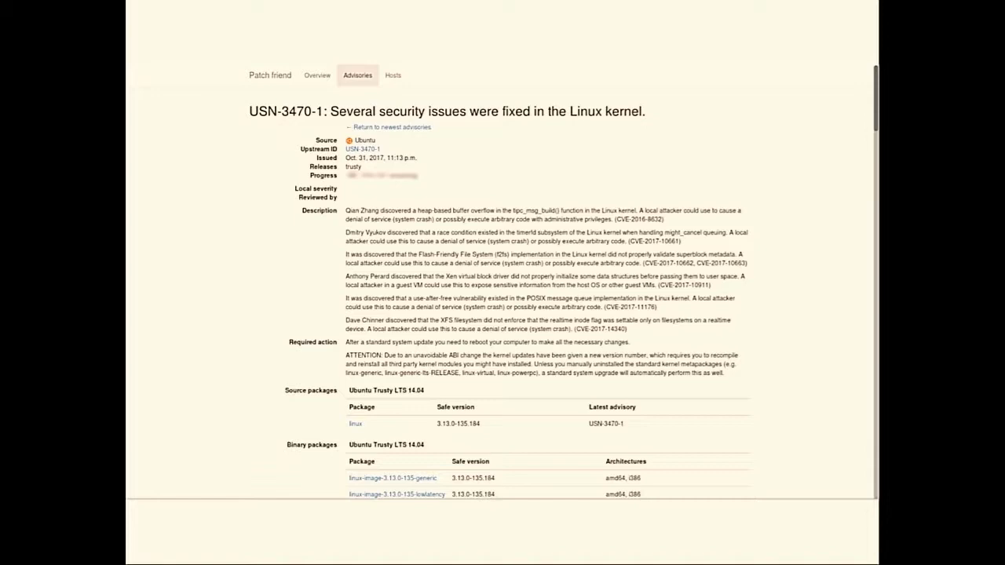
left_click(372, 22)
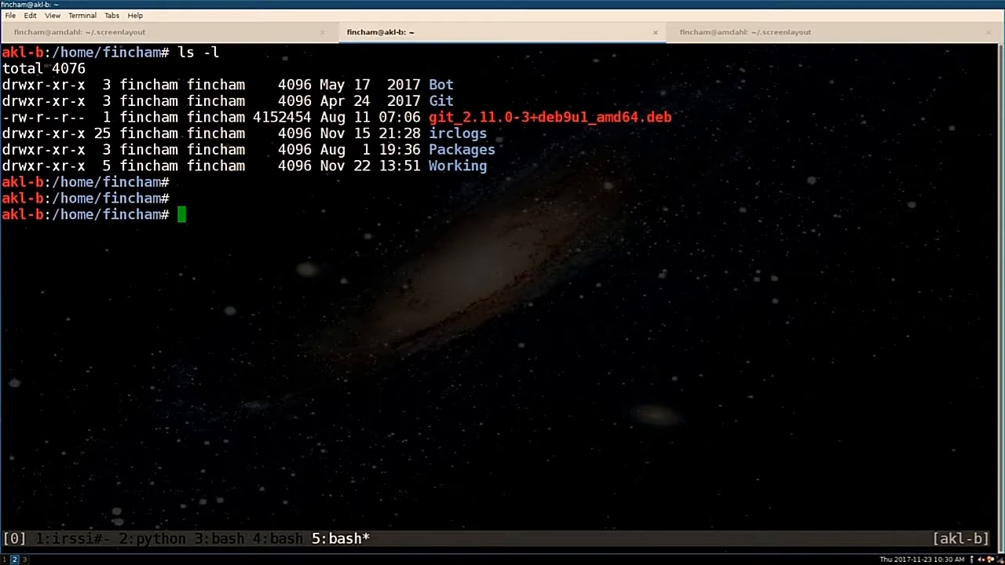
Run dpkg -i git_2.11.0-3+deb9u1_amd64.deb on akl-b to downgrade git from deb9u2
type("dpkg -i git_2.11.0-3+deb9u1_amd64.deb")
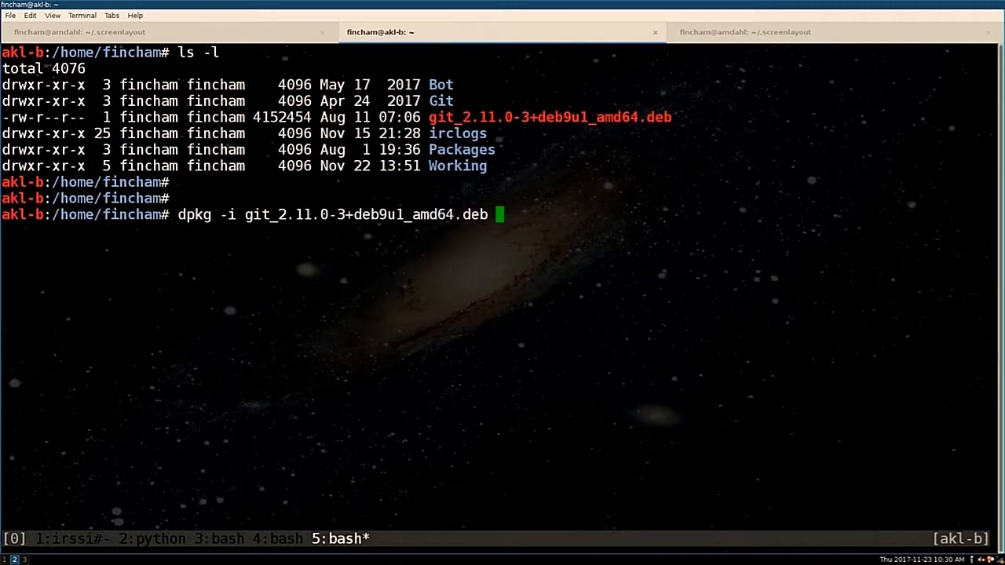
key("Return")
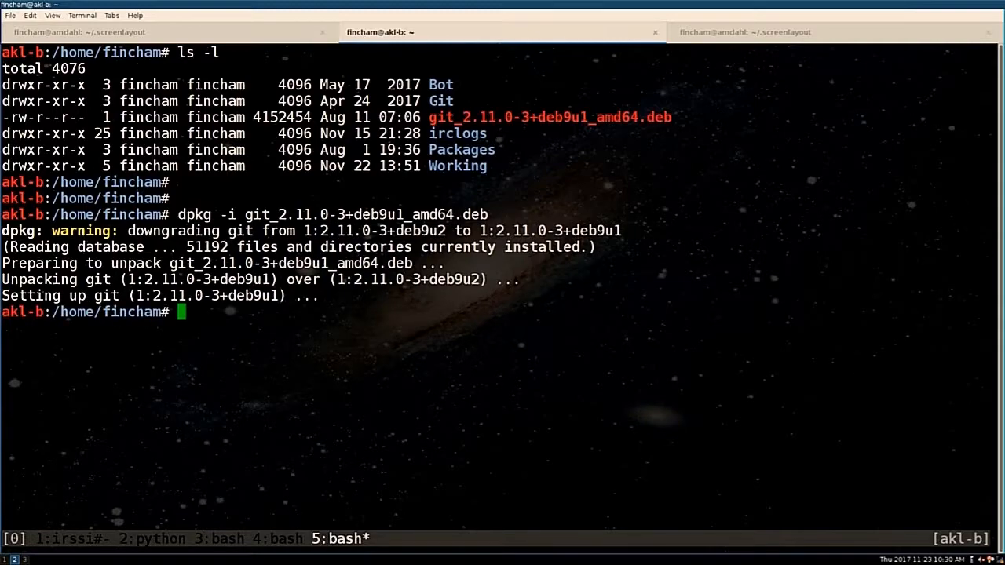
List installed packages filtered for git, highlighting git at 1:2.11.0-3+deb9u1
type("dpkg -l  | grep git")
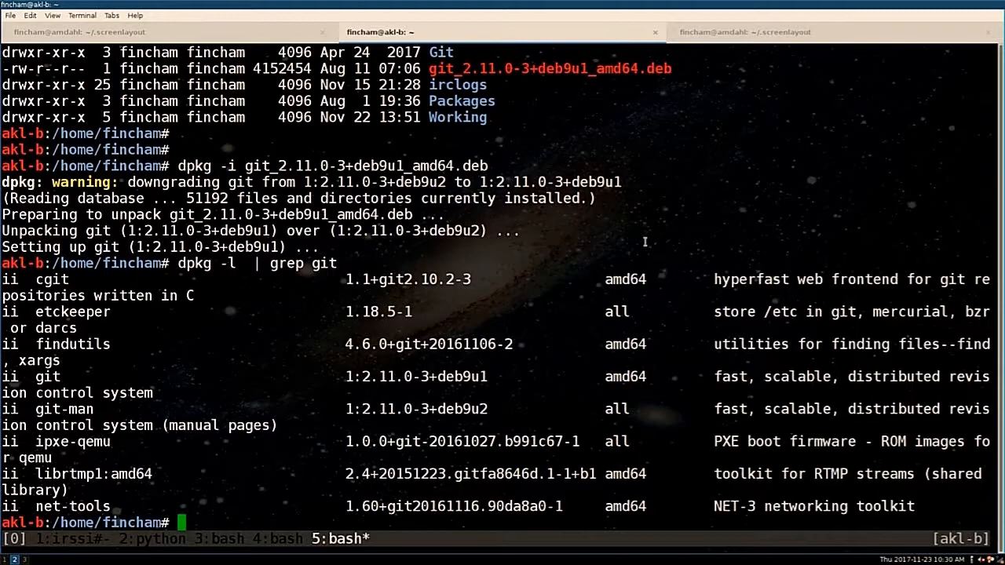
double_click(415, 377)
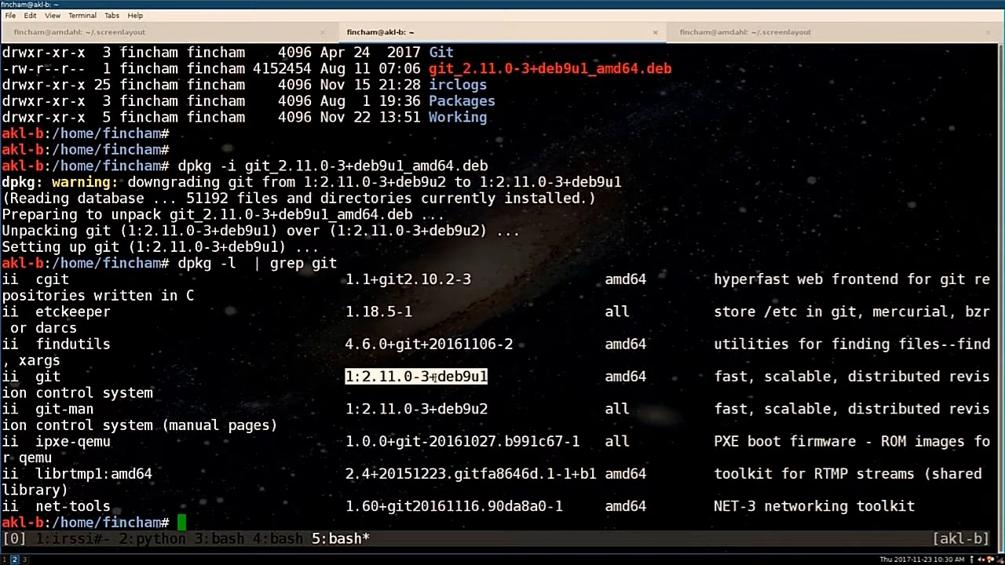
mouse_move(396, 408)
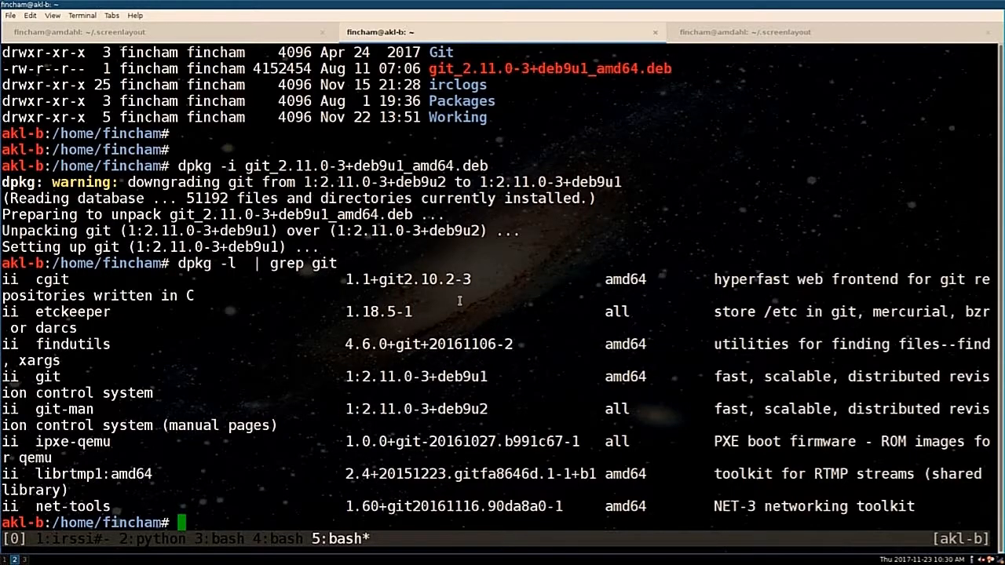
mouse_move(103, 471)
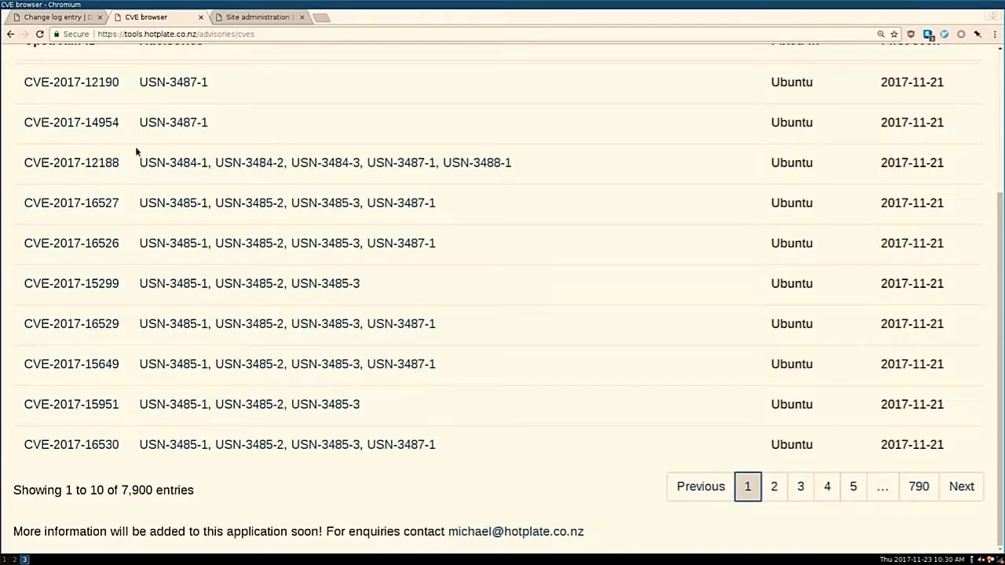
Show the Hosts list with five alive hosts including akl-b, then return to admin home
left_click(254, 16)
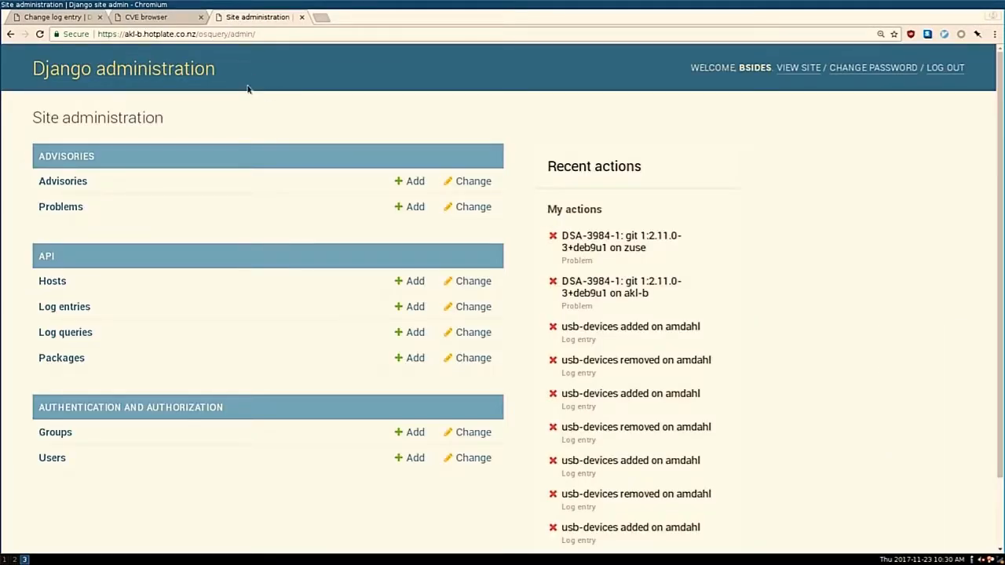
mouse_move(56, 255)
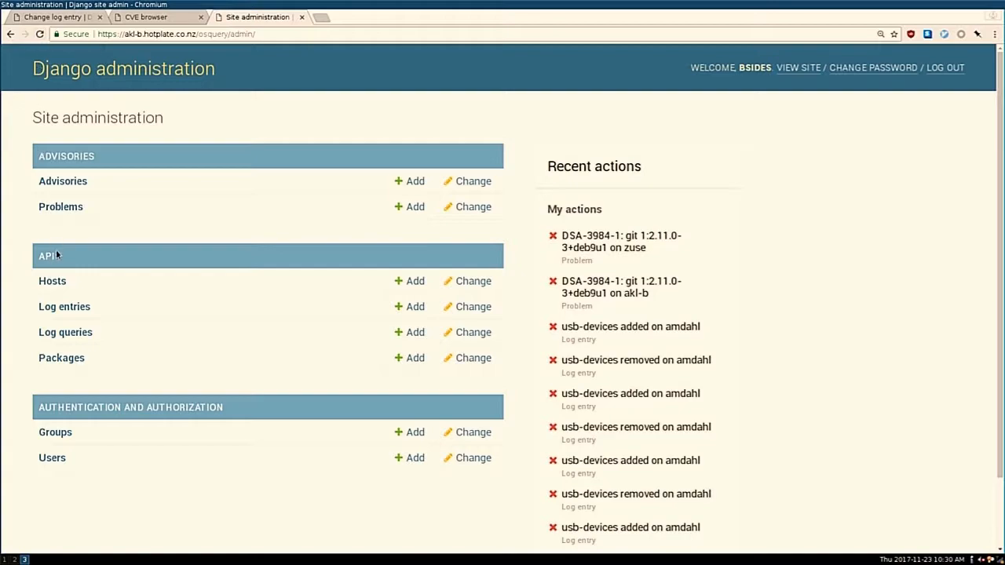
left_click(52, 280)
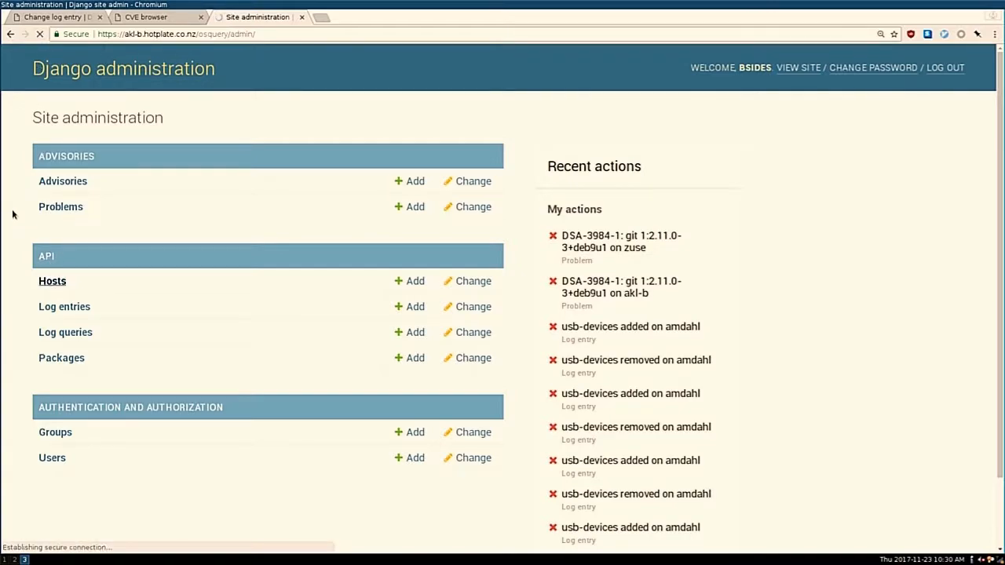
left_click(53, 279)
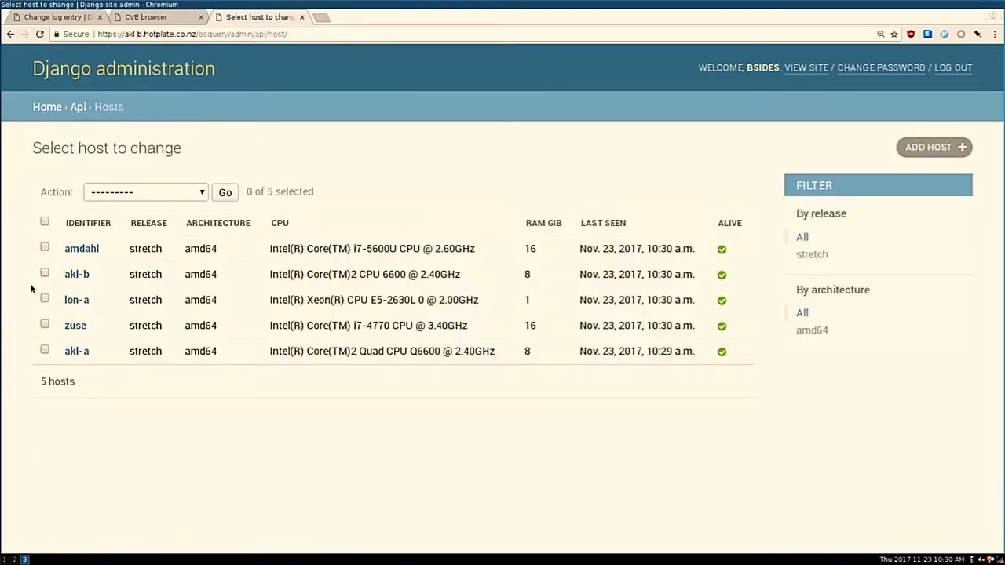
mouse_move(75, 274)
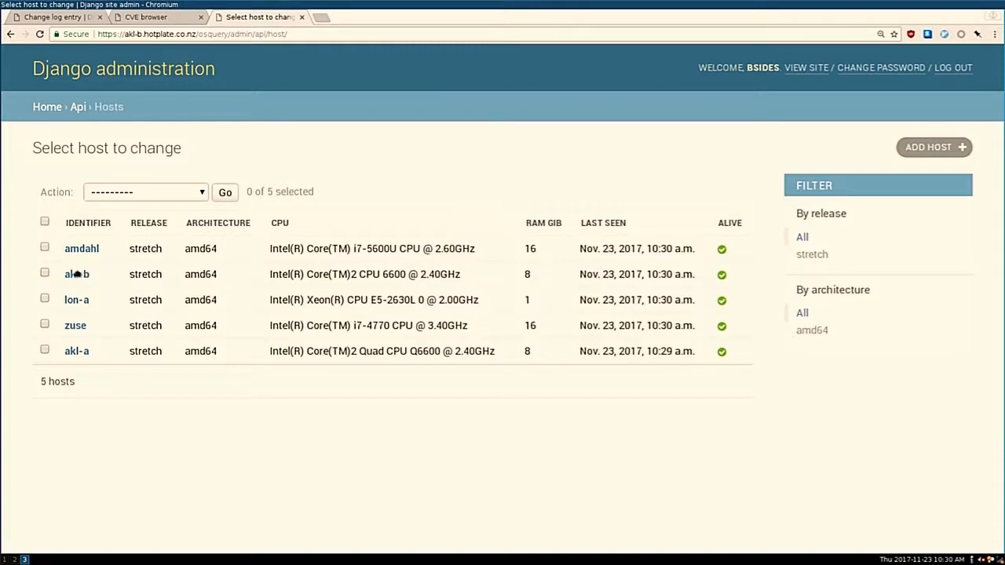
mouse_move(736, 275)
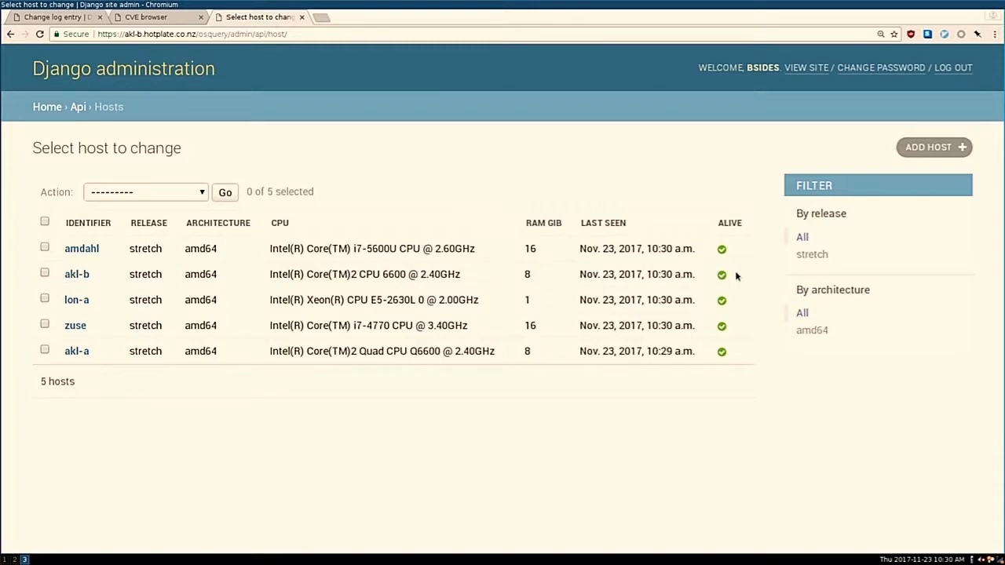
mouse_move(246, 171)
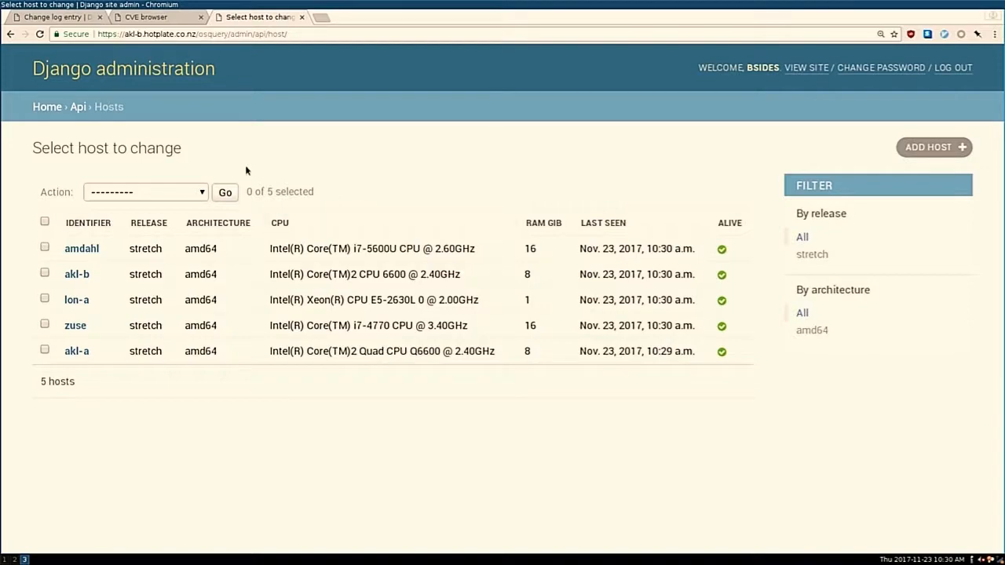
mouse_move(47, 107)
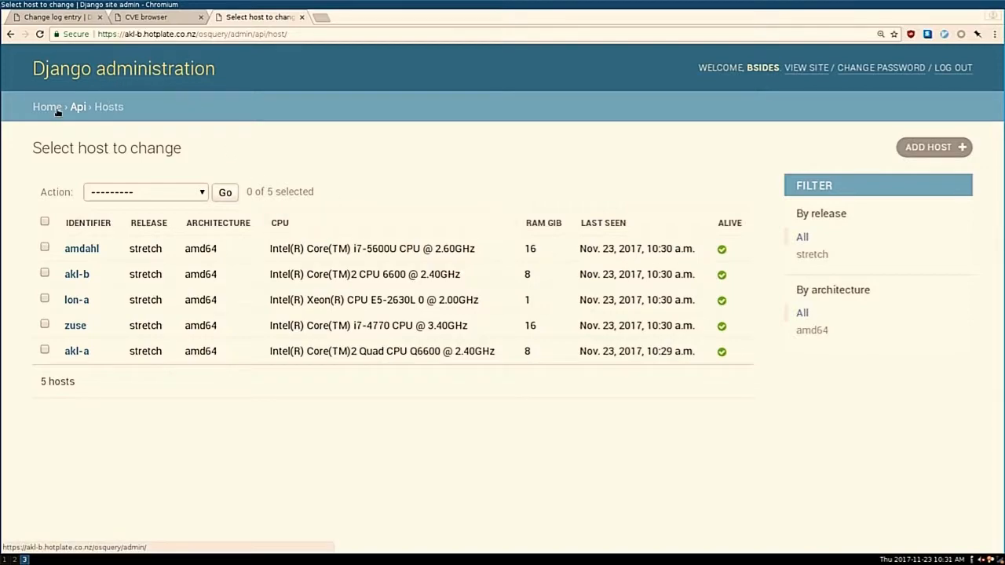
left_click(47, 107)
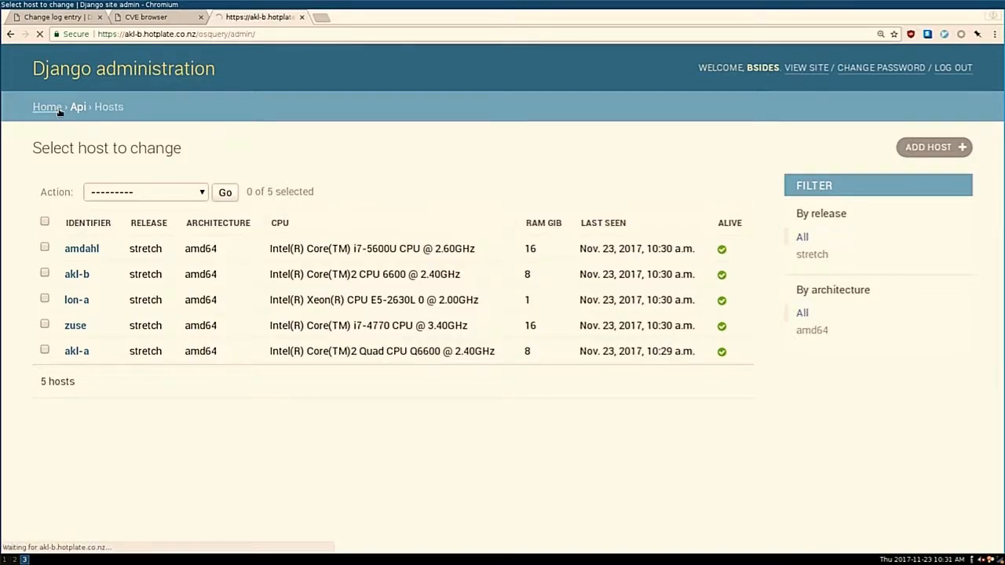
Show the Problems list: one unfixed git 1:2.11.0-3+deb9u1 problem on akl-b (DSA-3984-1)
left_click(44, 107)
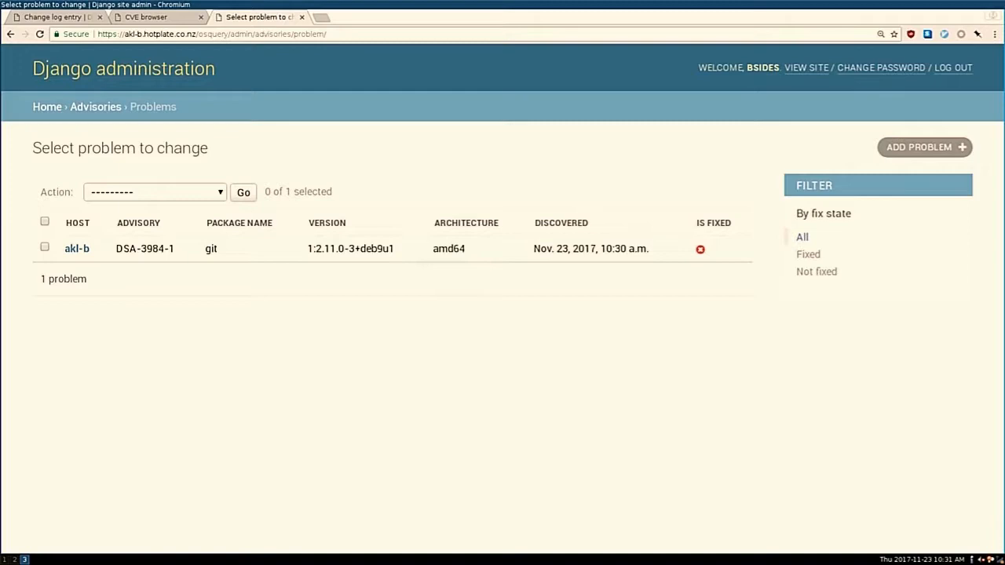
mouse_move(113, 311)
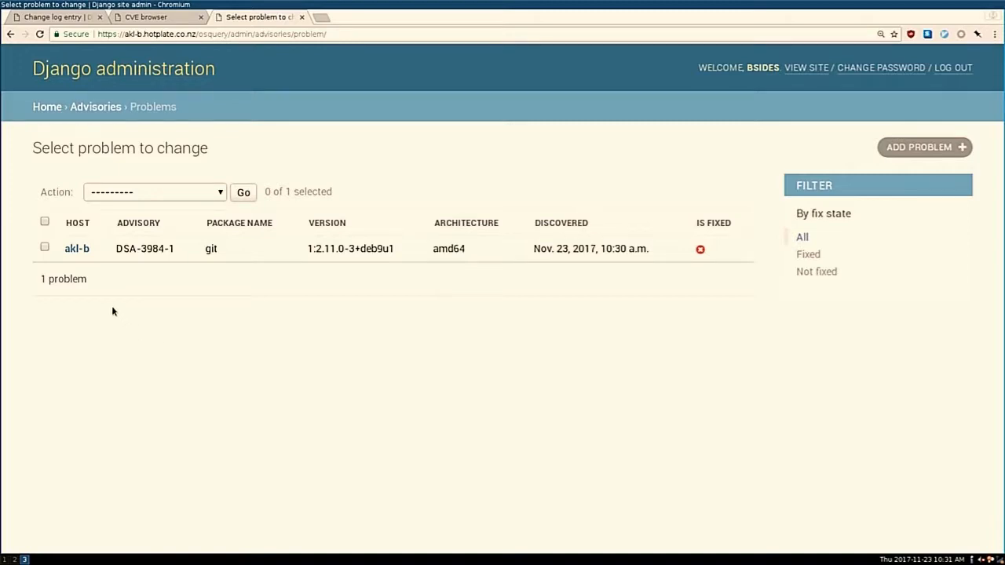
double_click(153, 249)
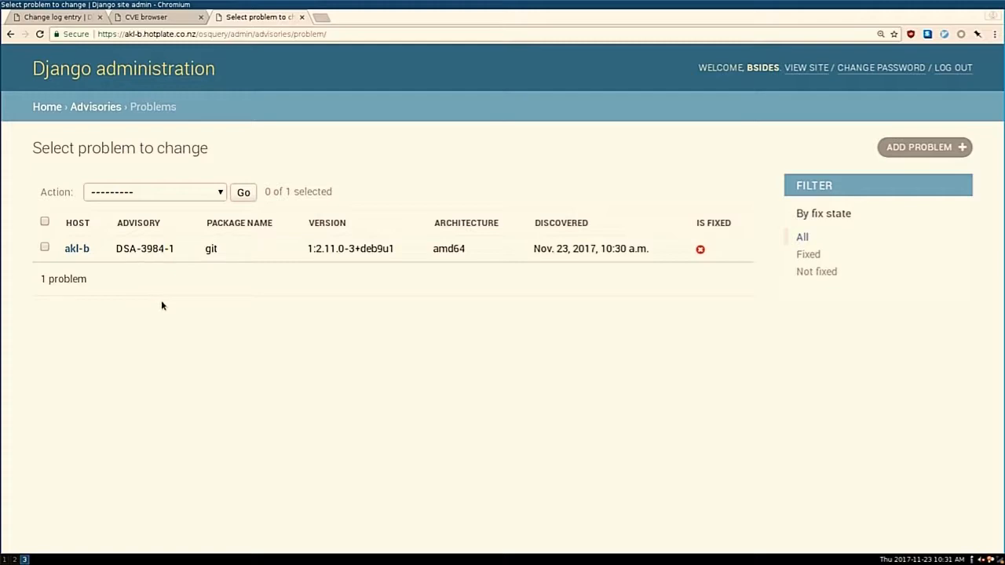
double_click(210, 248)
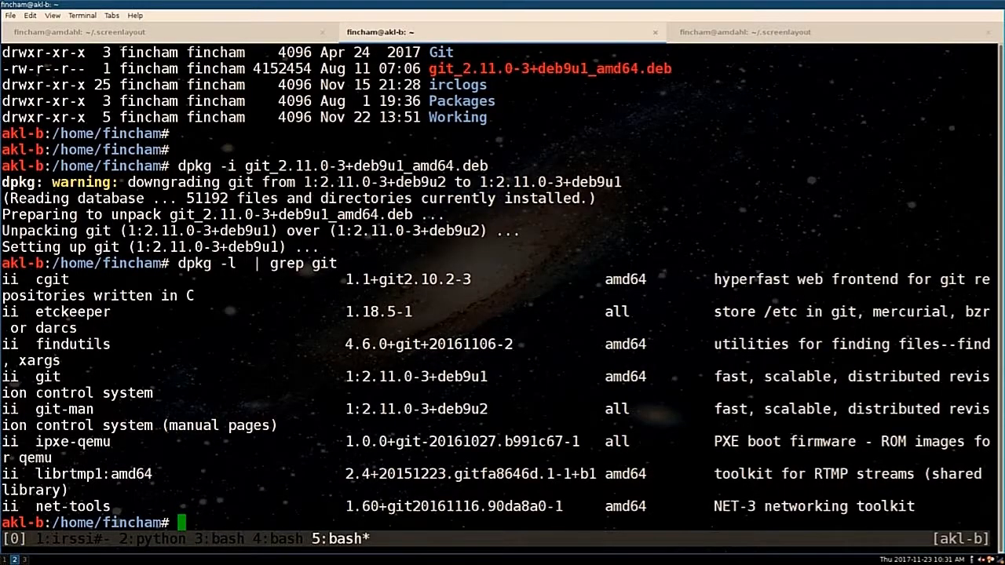
Run apt dist-upgrade on akl-b, reaching the service-restart prompt with ssh.service marked
type("apt")
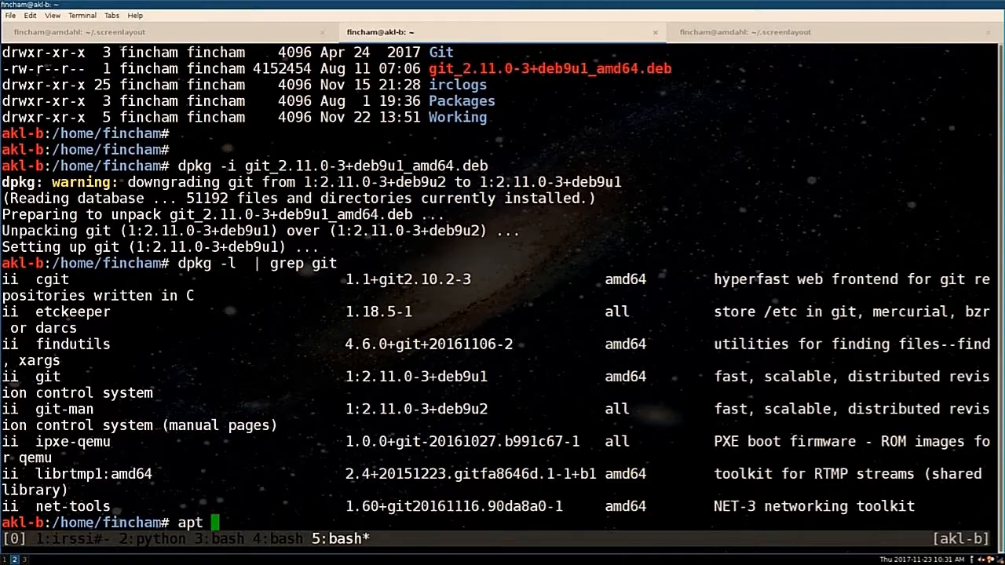
type("dist-upgr")
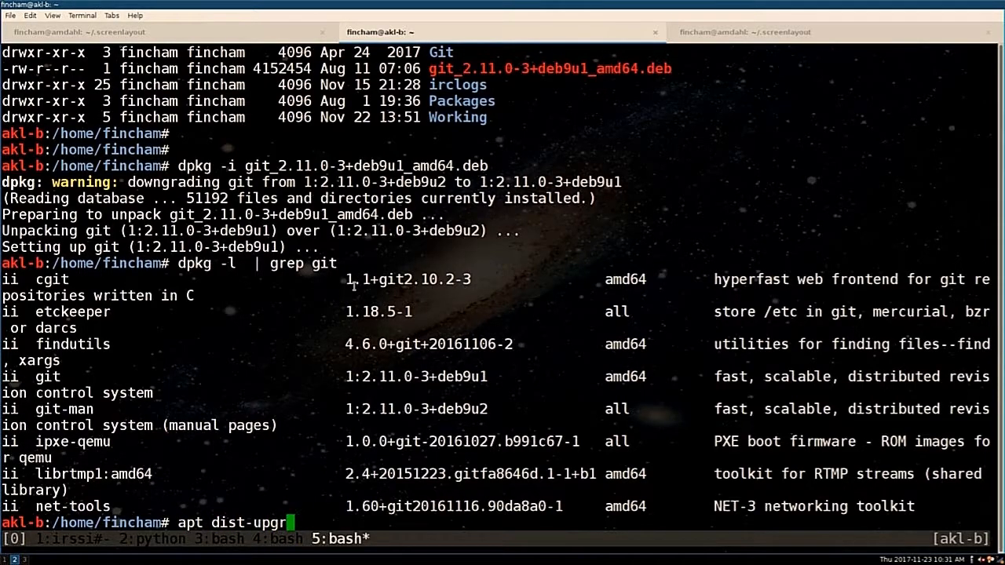
key("Return")
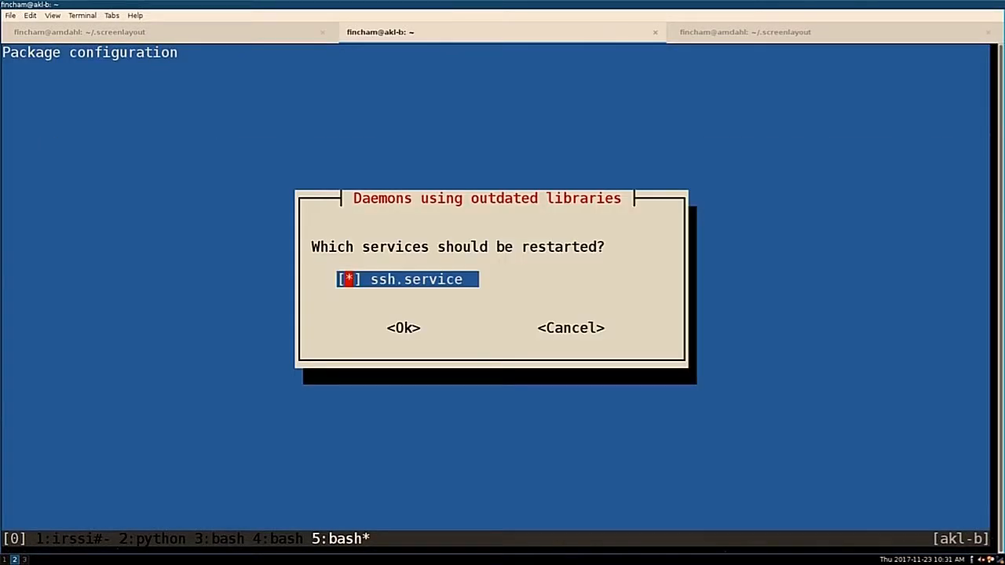
Confirm the ssh restart, verify git at 1:2.11.0-3+deb9u2, and switch to the amdahl shell
left_click(404, 328)
type("dpkg -l  | grep git")
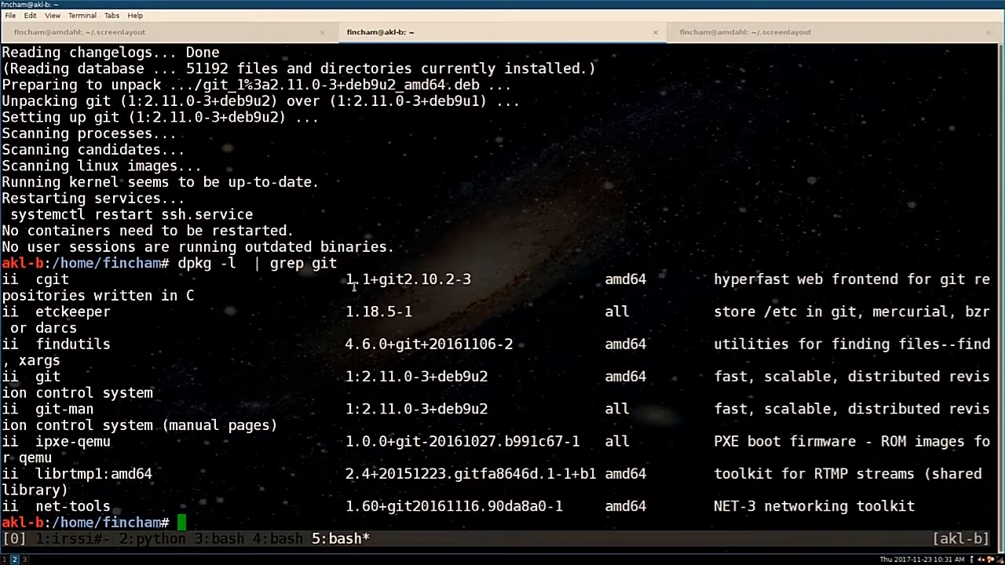
double_click(415, 377)
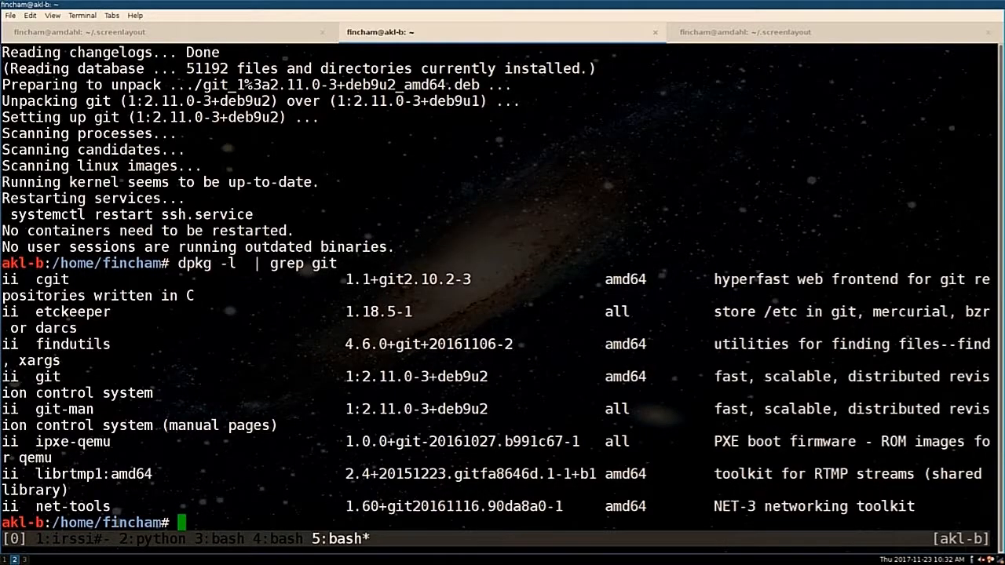
left_click(157, 32)
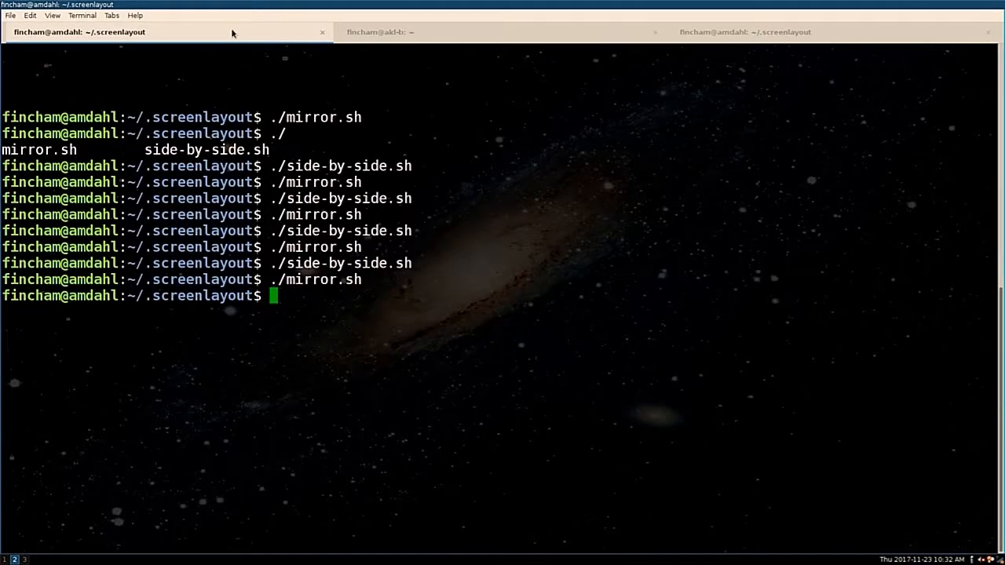